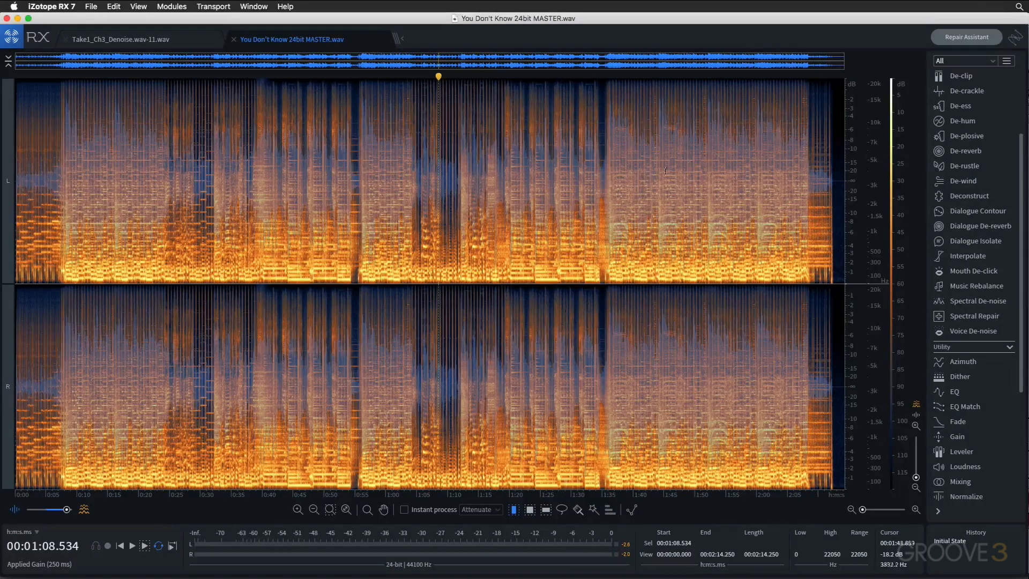
- Open the De-ess, De-hum, De-reverb, Dialogue Contour and one more repair module window
{"action": "left_click", "coordinate": [960, 106]}
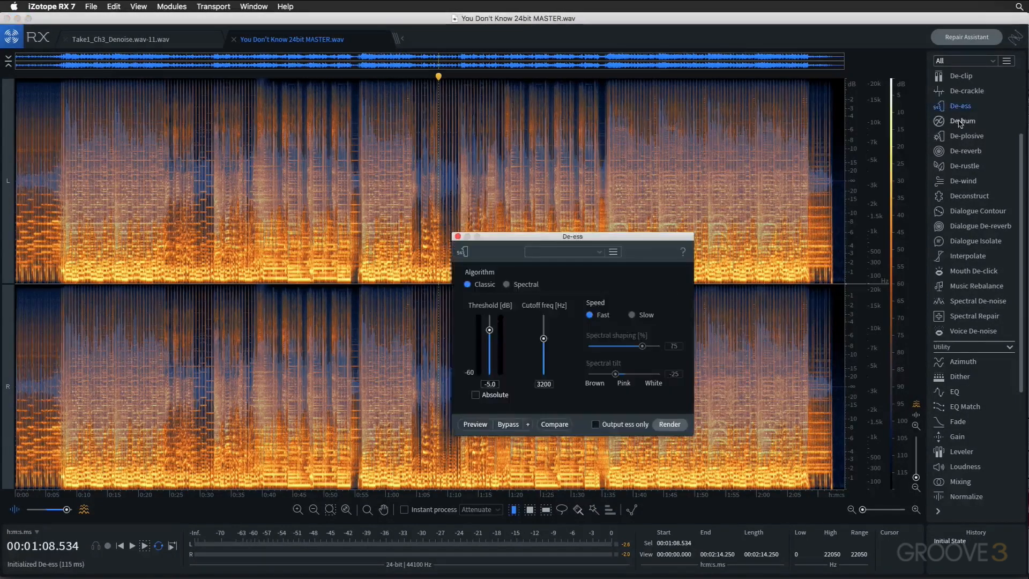
{"action": "left_click", "coordinate": [962, 120]}
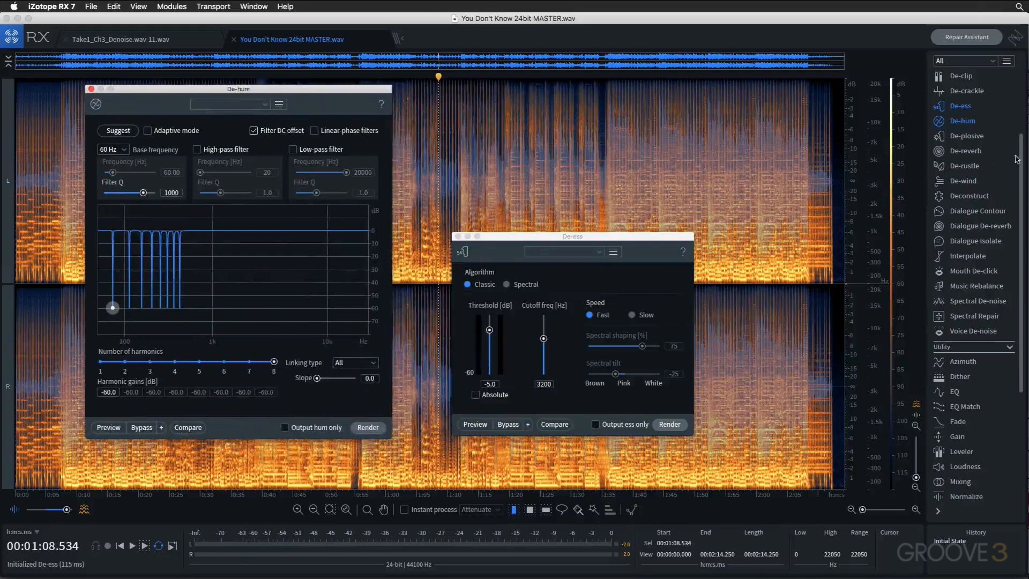
{"action": "left_click", "coordinate": [966, 151]}
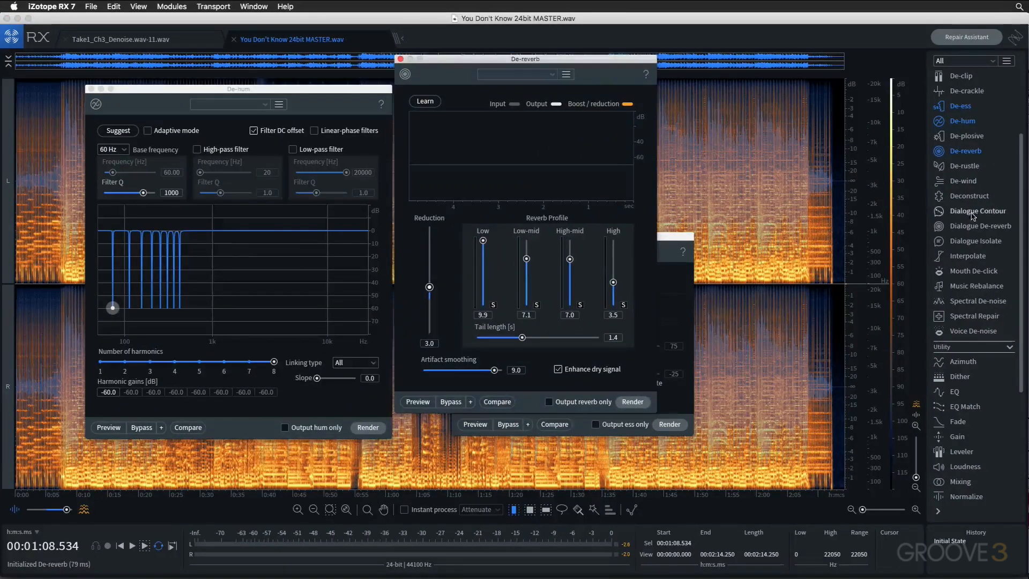
{"action": "left_click", "coordinate": [978, 211]}
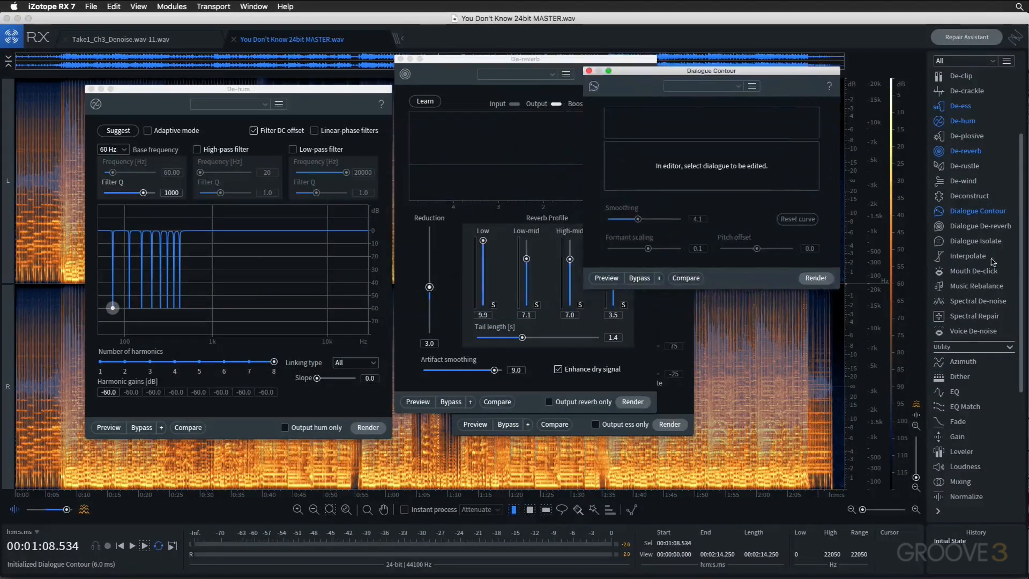
{"action": "left_click", "coordinate": [973, 270]}
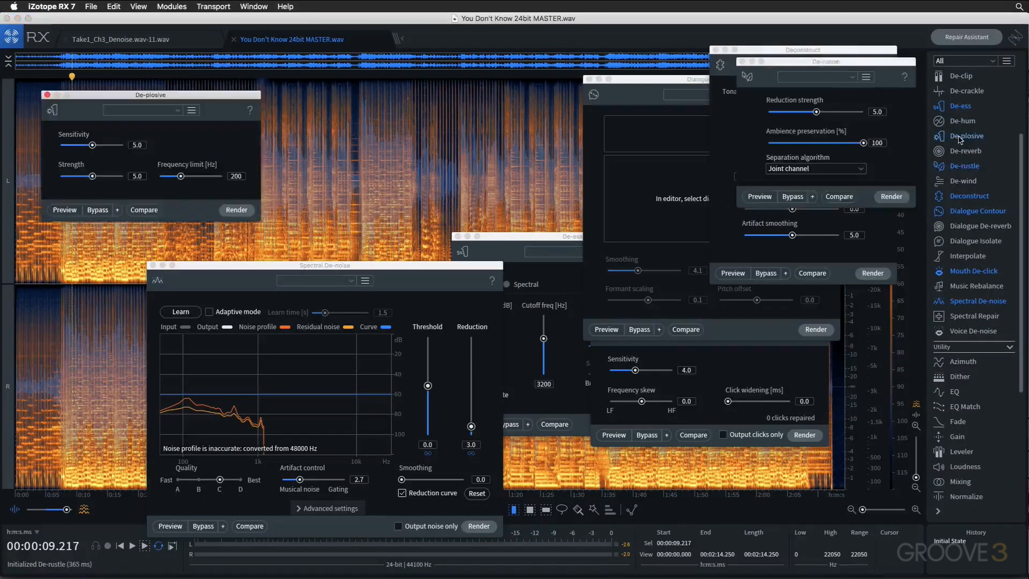
- Close all floating module windows from the Window menu
{"action": "left_click", "coordinate": [253, 6]}
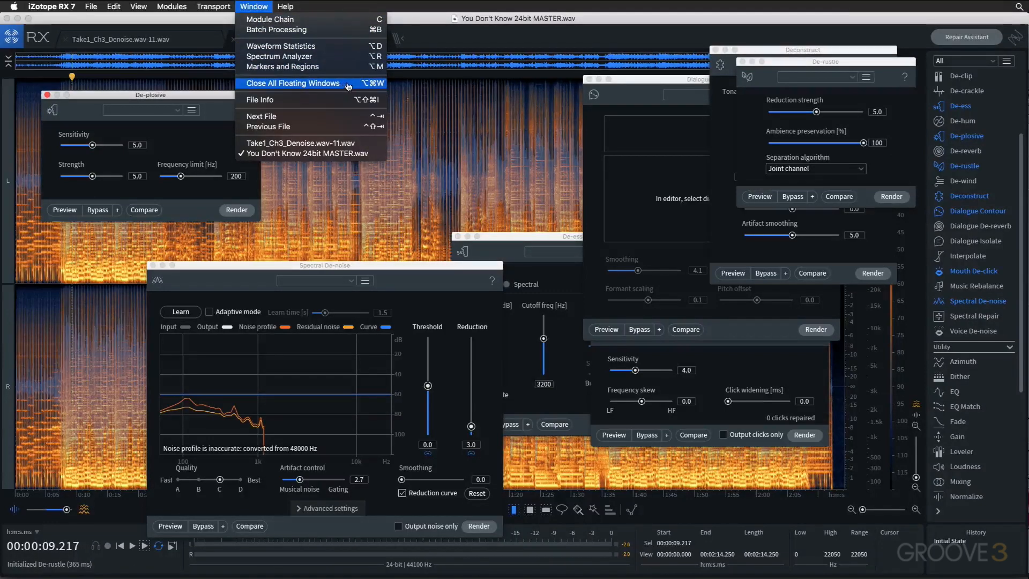
{"action": "left_click", "coordinate": [293, 83]}
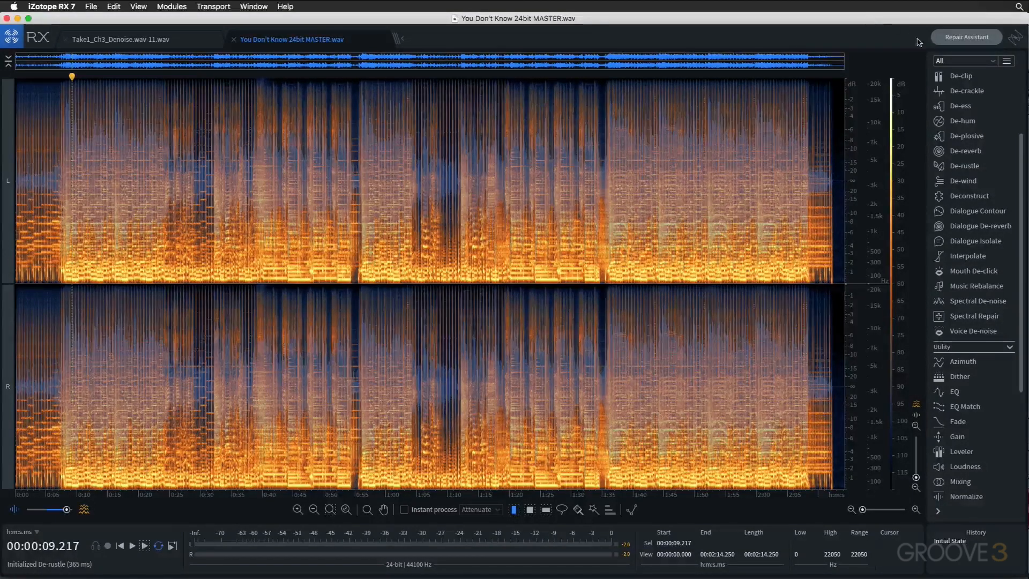
- Start the Repair Assistant over and choose Music as the material type
{"action": "left_click", "coordinate": [966, 37]}
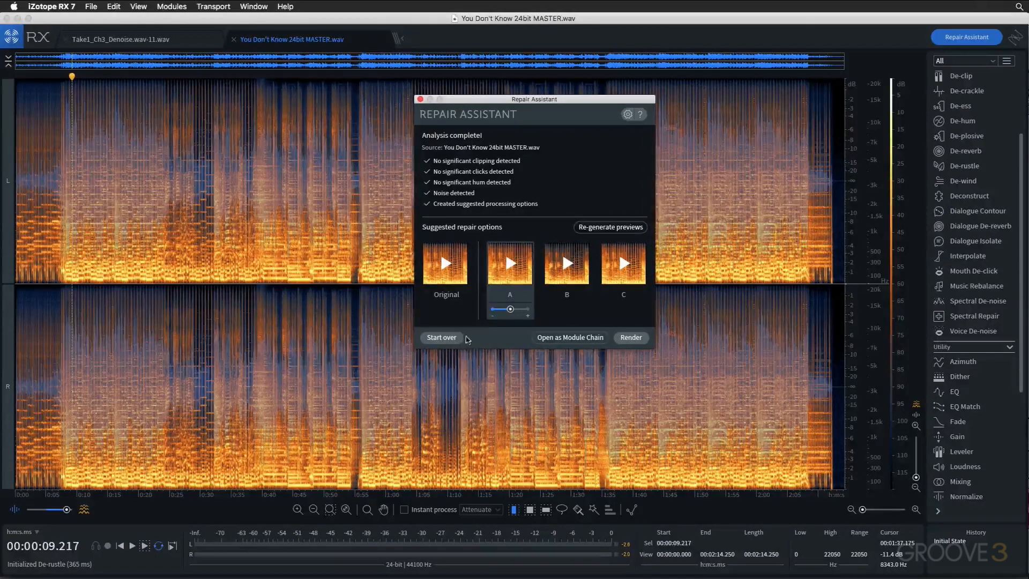
{"action": "left_click", "coordinate": [441, 337]}
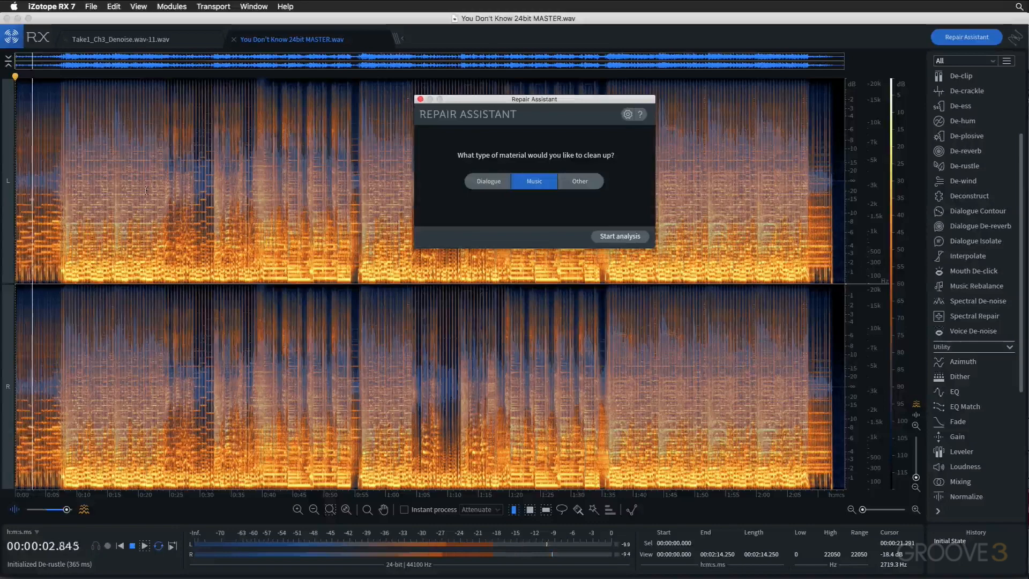
{"action": "left_click", "coordinate": [144, 546]}
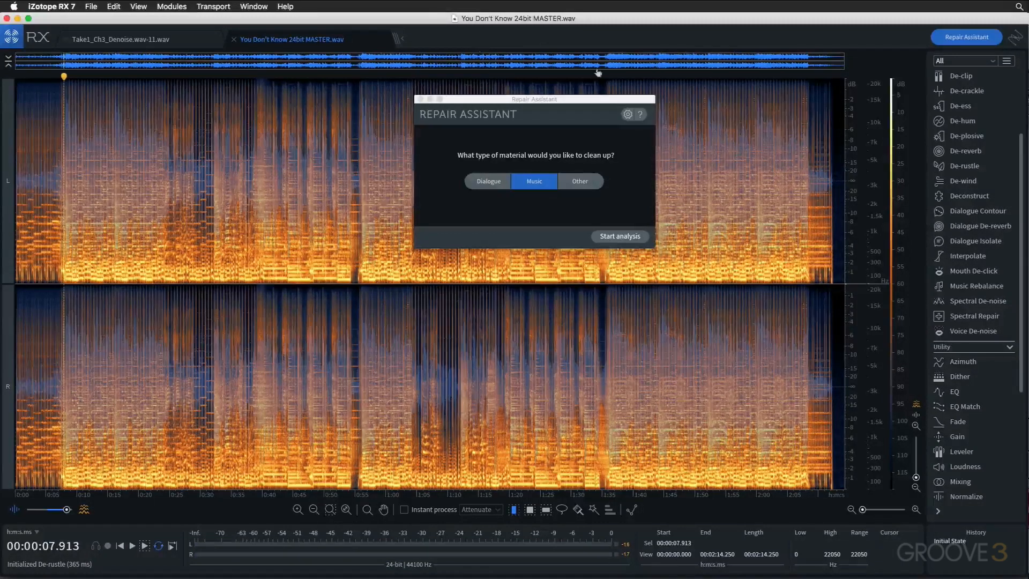
{"action": "mouse_move", "coordinate": [969, 128]}
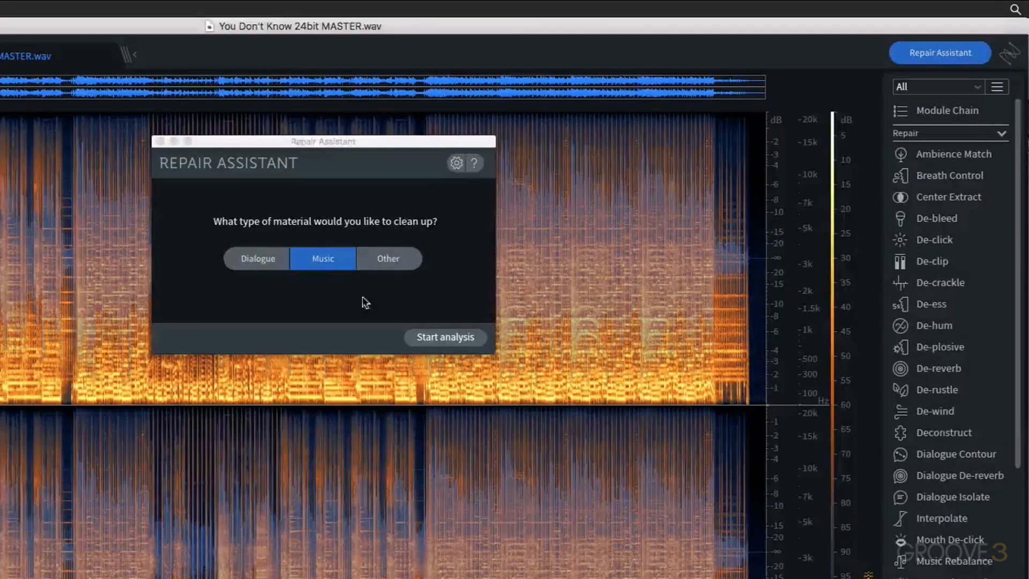
- Run the Repair Assistant analysis on the music master to get options A, B and C
{"action": "left_click", "coordinate": [445, 337]}
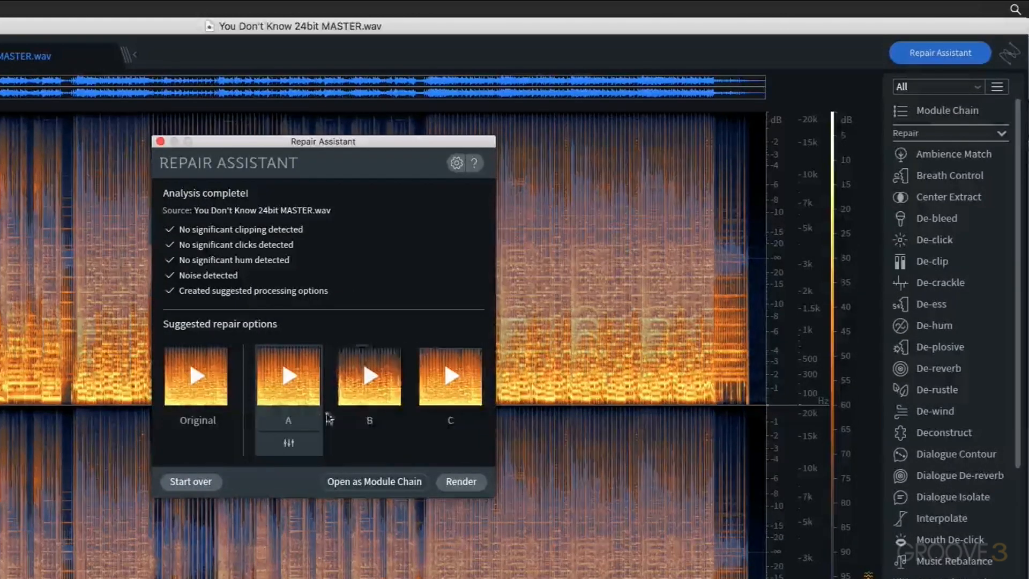
{"action": "mouse_move", "coordinate": [373, 300]}
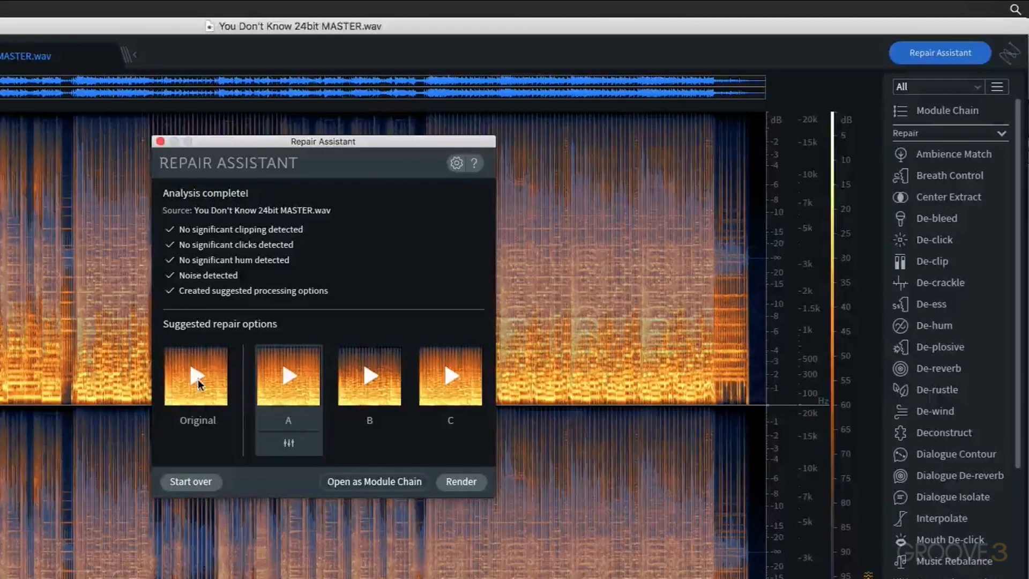
- Preview the original audio, then suggested repair A (Voice De-noise plus Gain), and select B
{"action": "left_click", "coordinate": [197, 376]}
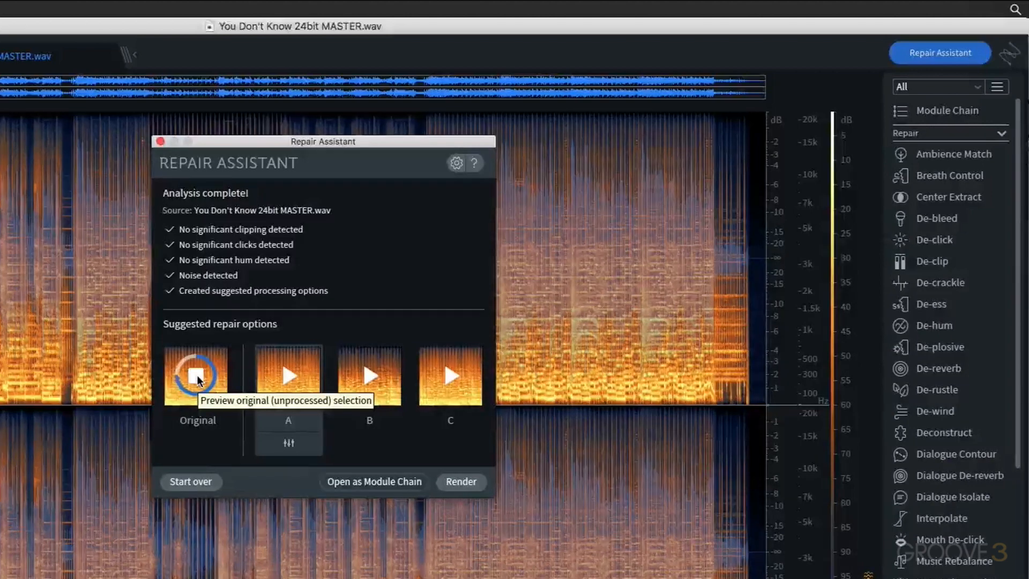
{"action": "left_click", "coordinate": [197, 375]}
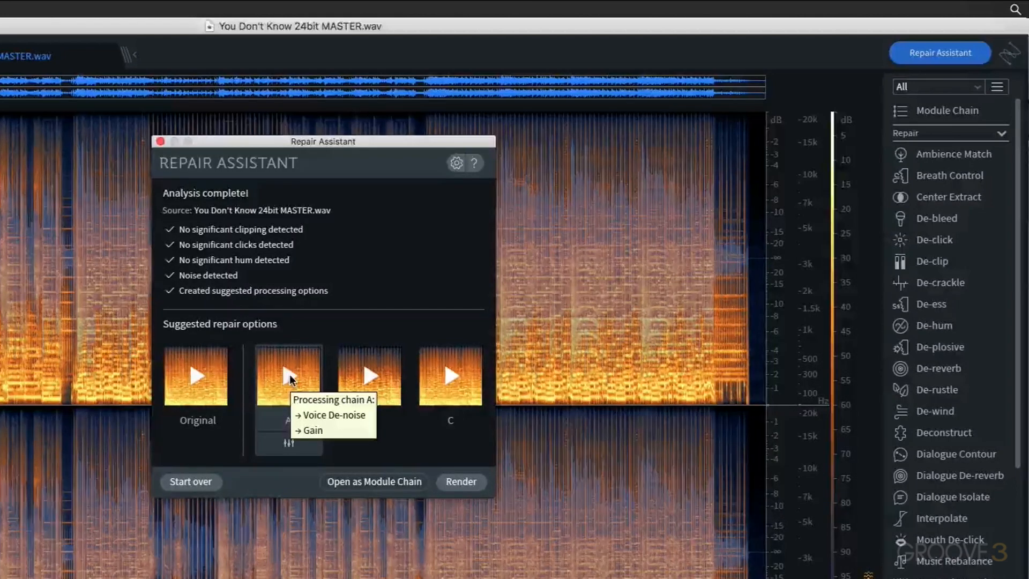
{"action": "left_click", "coordinate": [289, 375]}
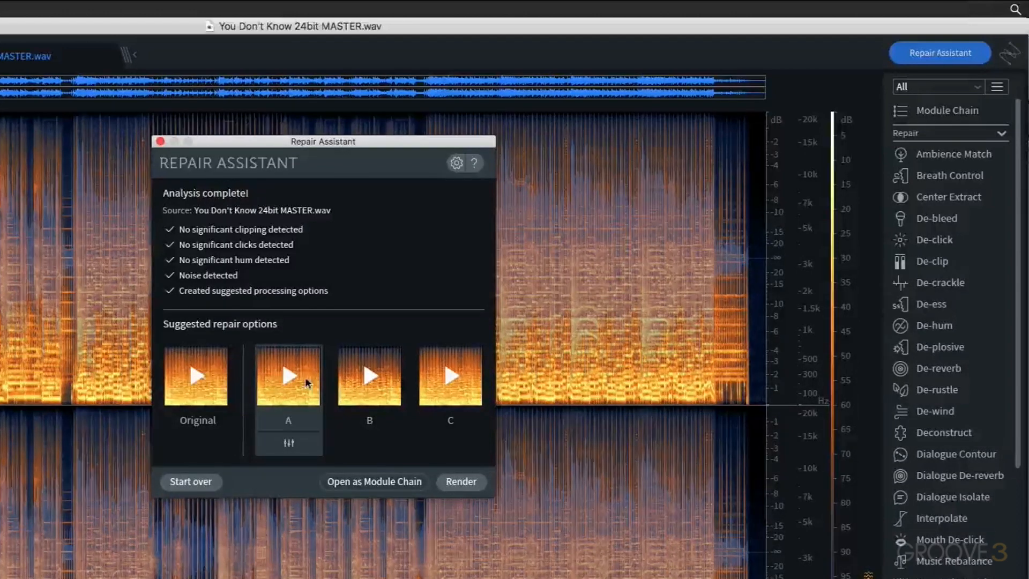
{"action": "left_click", "coordinate": [369, 376]}
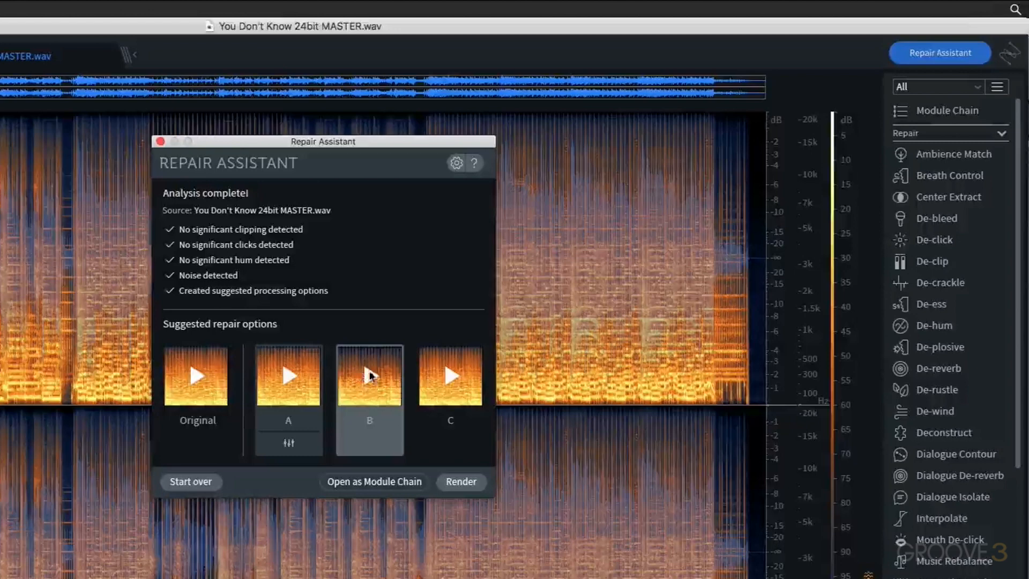
{"action": "mouse_move", "coordinate": [384, 389]}
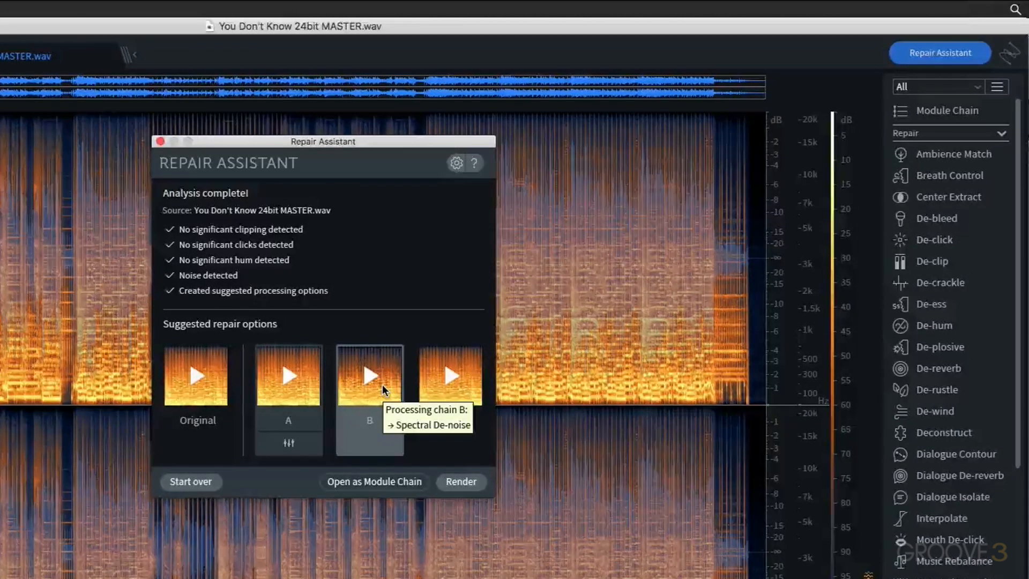
- Audition option B (Spectral De-noise) and option C (Voice De-noise plus Gain)
{"action": "left_click", "coordinate": [369, 375]}
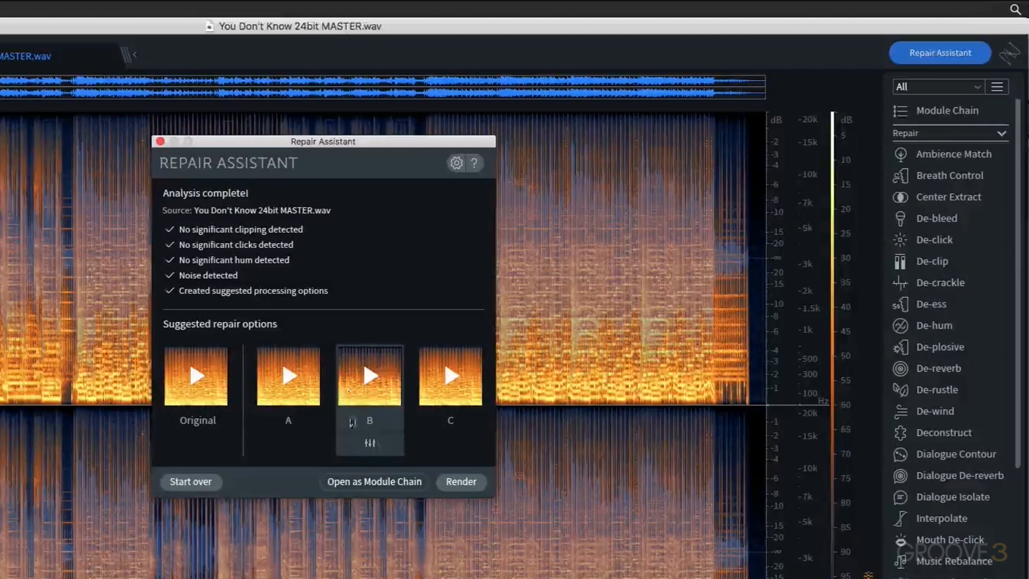
{"action": "mouse_move", "coordinate": [438, 387]}
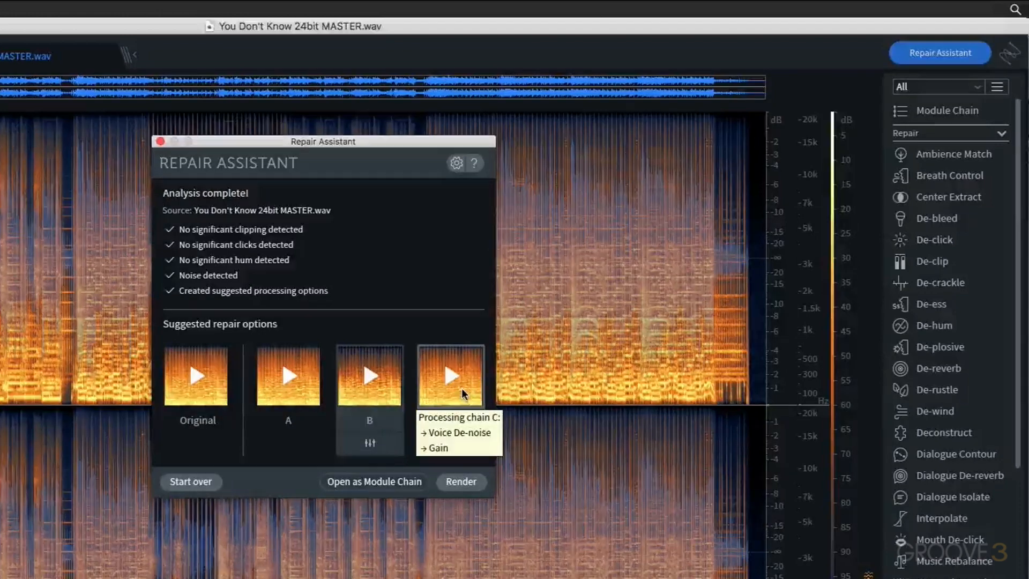
{"action": "left_click", "coordinate": [450, 376]}
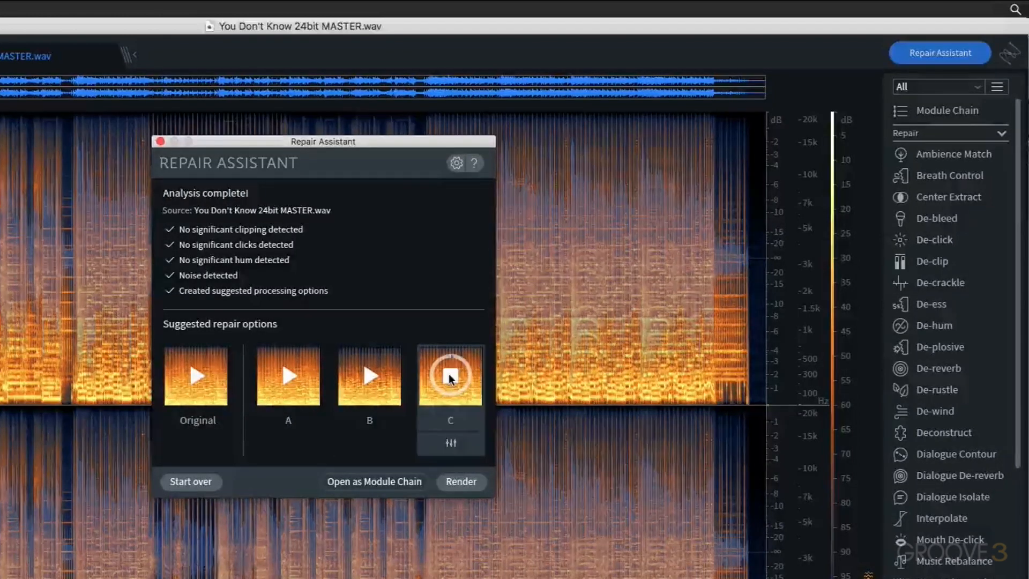
{"action": "mouse_move", "coordinate": [451, 380]}
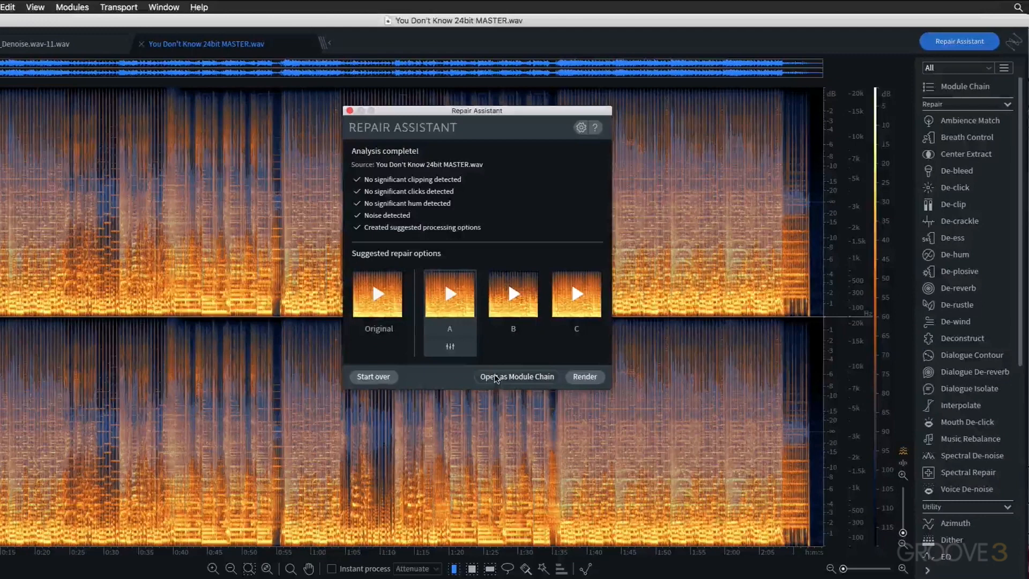
- Open suggestion A as a module chain and view its Voice De-noise and Gain settings
{"action": "left_click", "coordinate": [516, 376]}
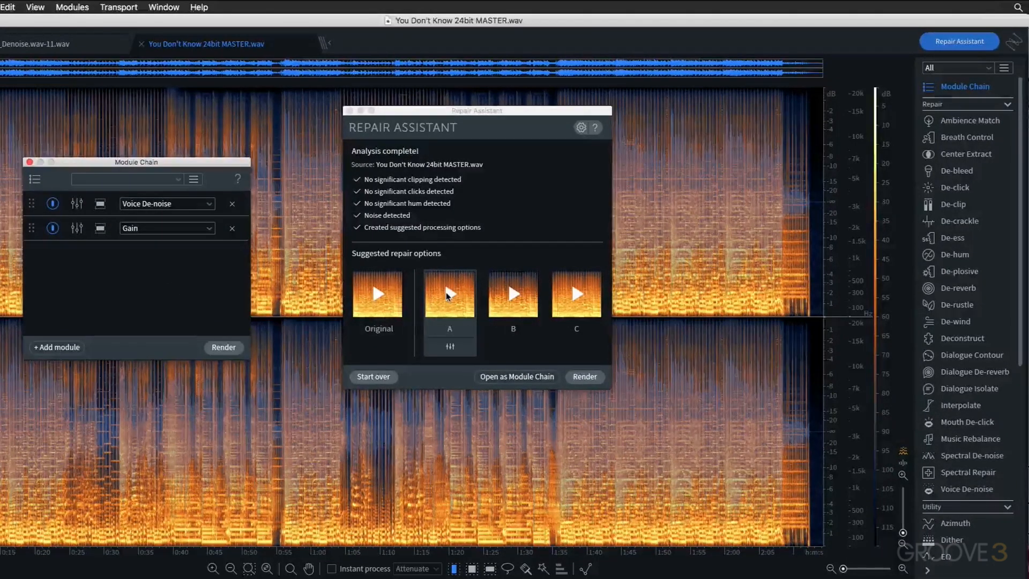
{"action": "mouse_move", "coordinate": [450, 300]}
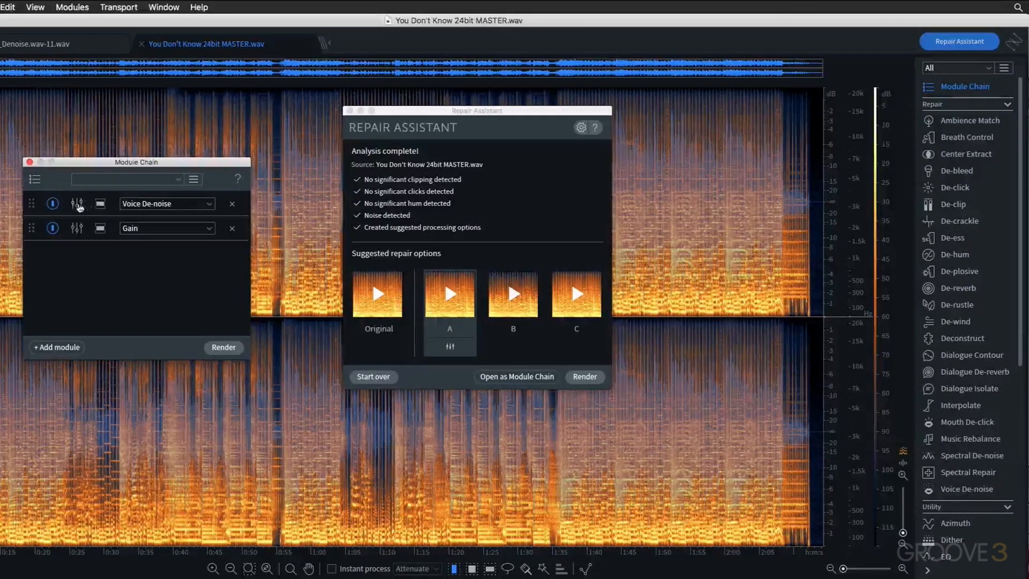
{"action": "left_click", "coordinate": [77, 203]}
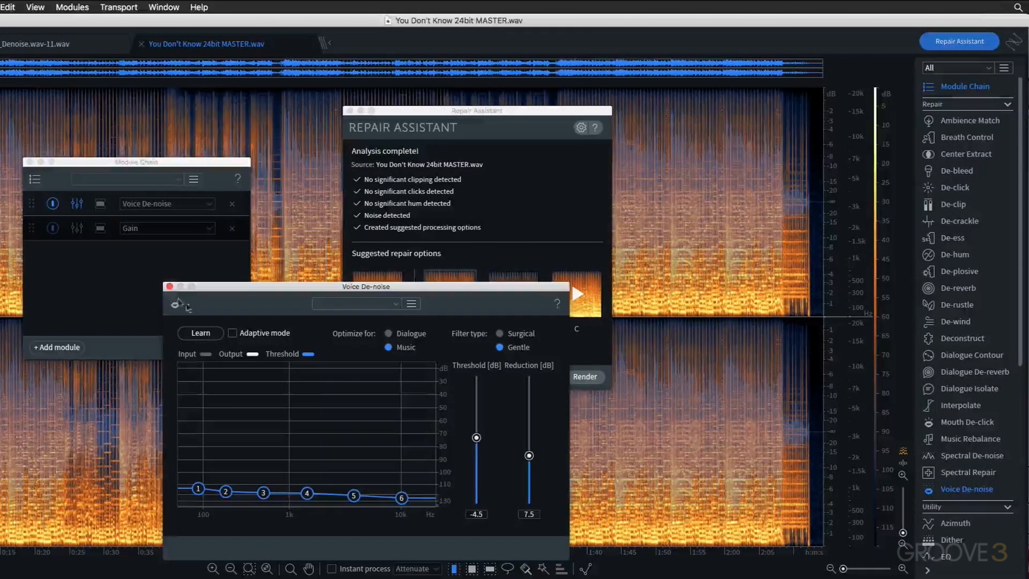
{"action": "left_click", "coordinate": [76, 228]}
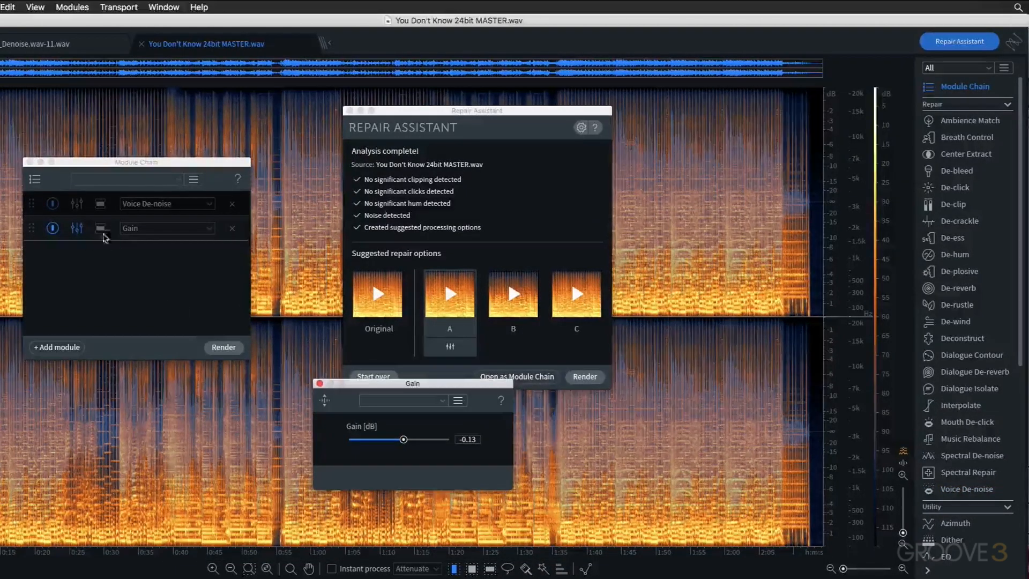
{"action": "left_click", "coordinate": [76, 203]}
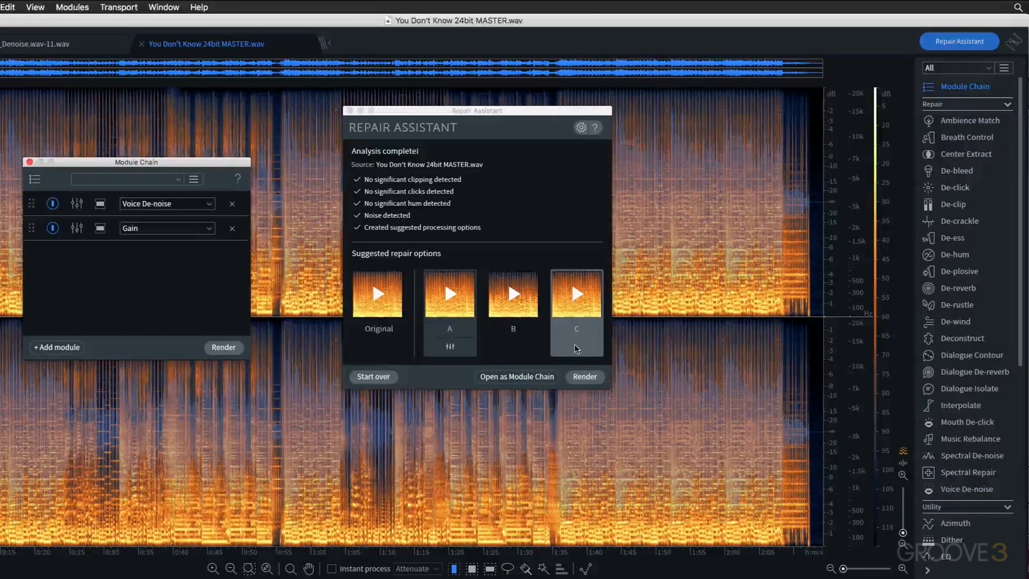
- Switch to option C, view its Gain settings, then reselect the option
{"action": "left_click", "coordinate": [513, 294]}
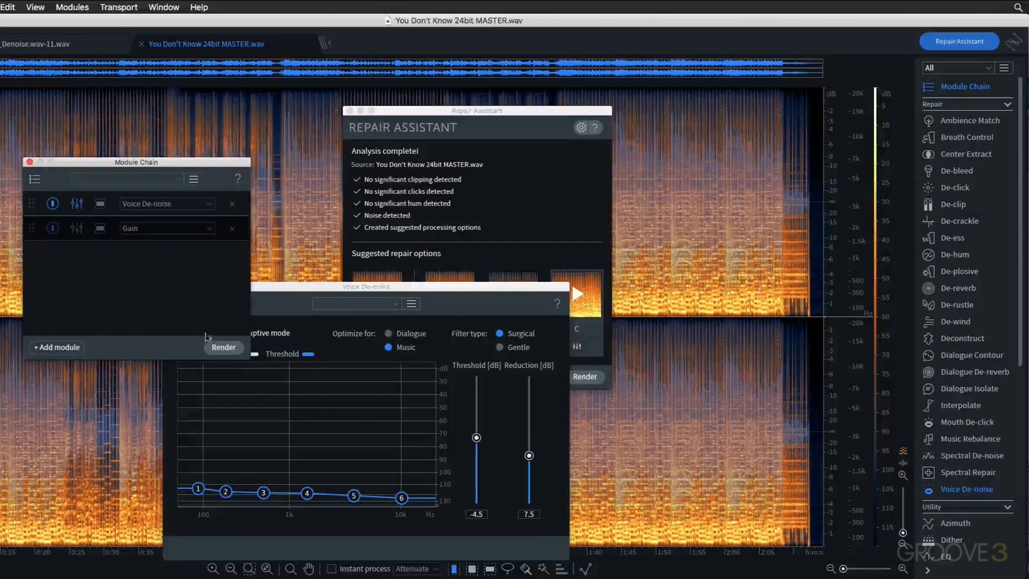
{"action": "left_click", "coordinate": [77, 228]}
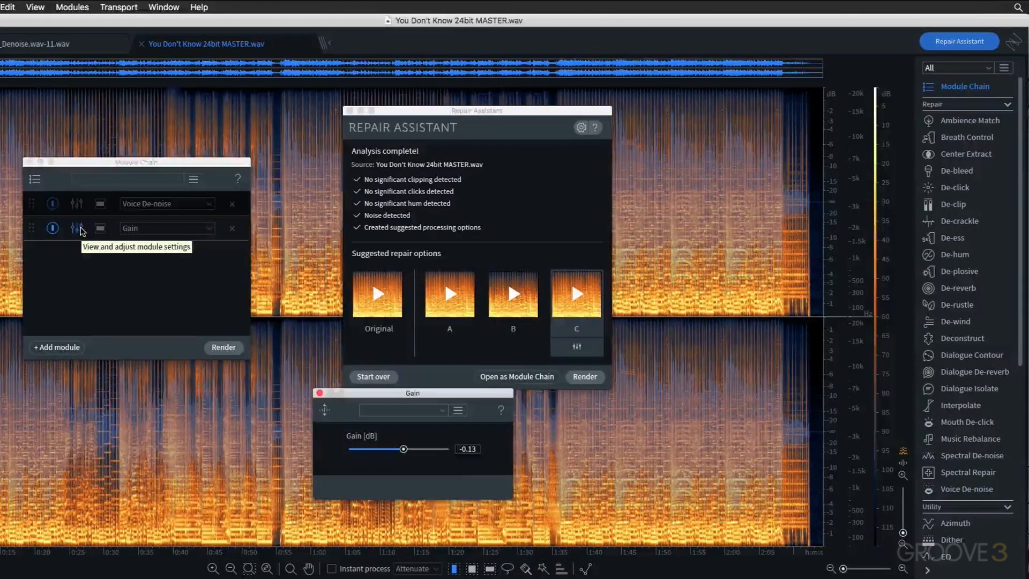
{"action": "left_click", "coordinate": [513, 294]}
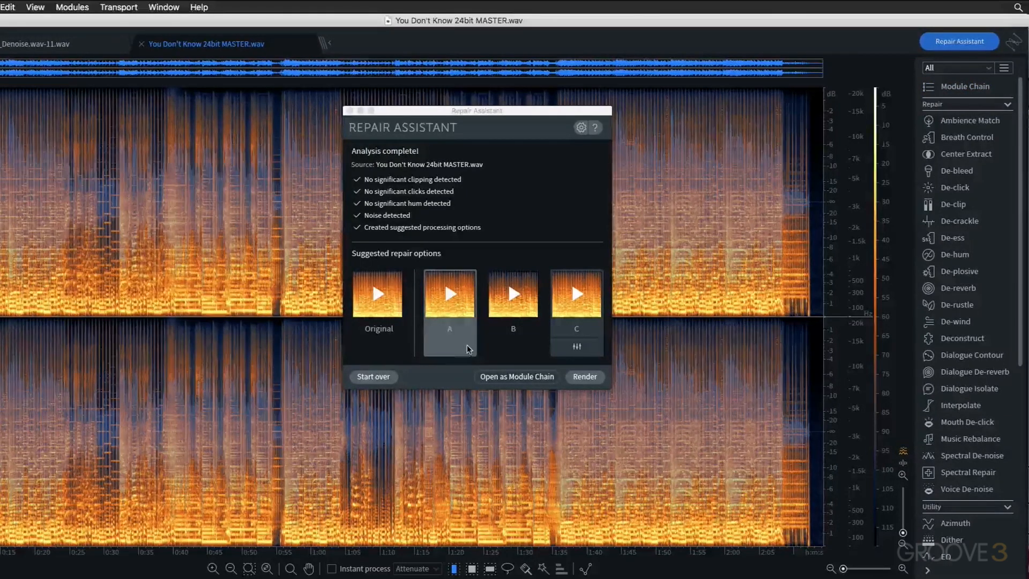
{"action": "mouse_move", "coordinate": [449, 347]}
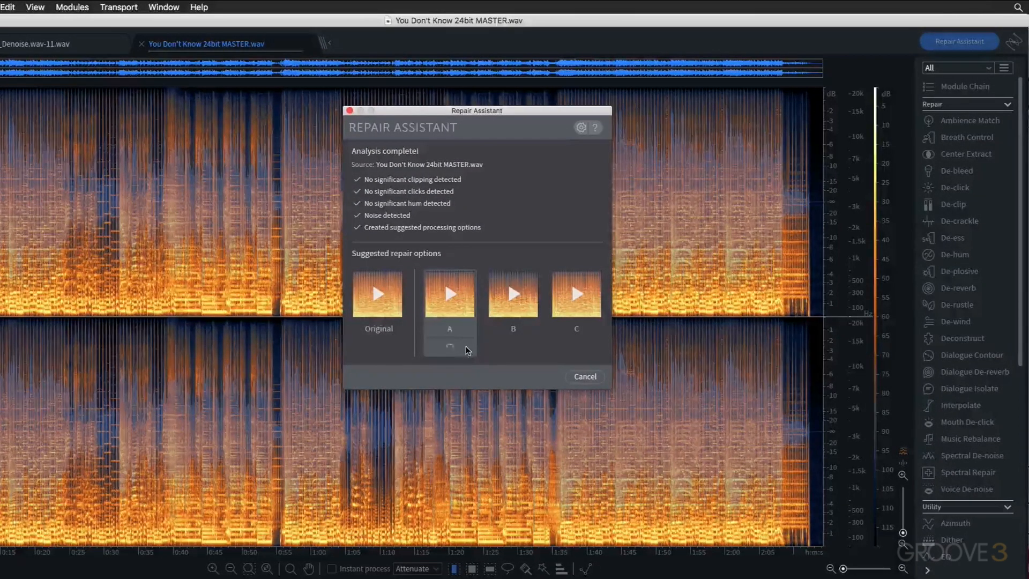
- Drag option A's intensity to minimum, check option C's slider, and reselect A
{"action": "left_click", "coordinate": [449, 294]}
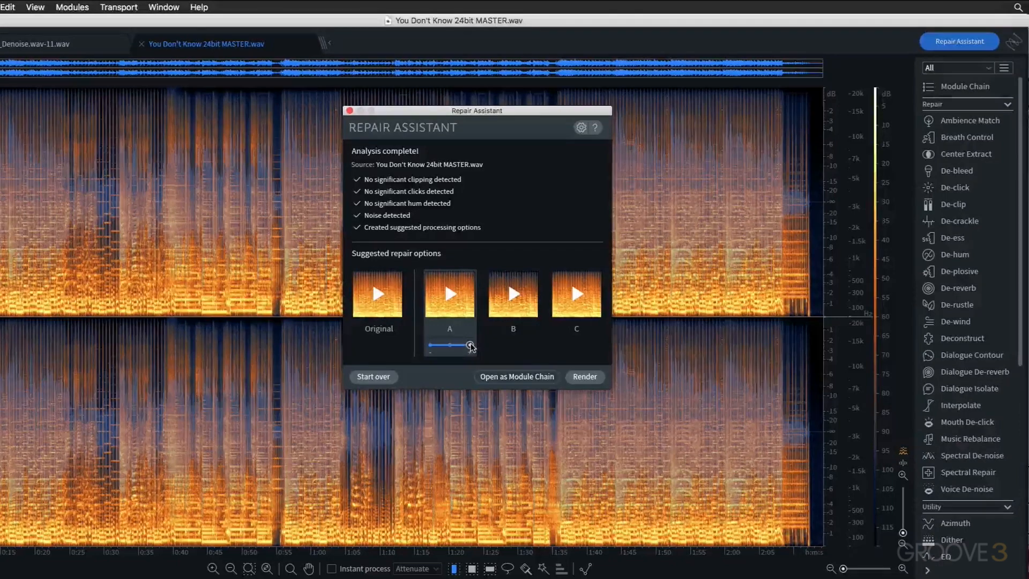
{"action": "left_click_drag", "start_coordinate": [470, 345], "coordinate": [449, 345]}
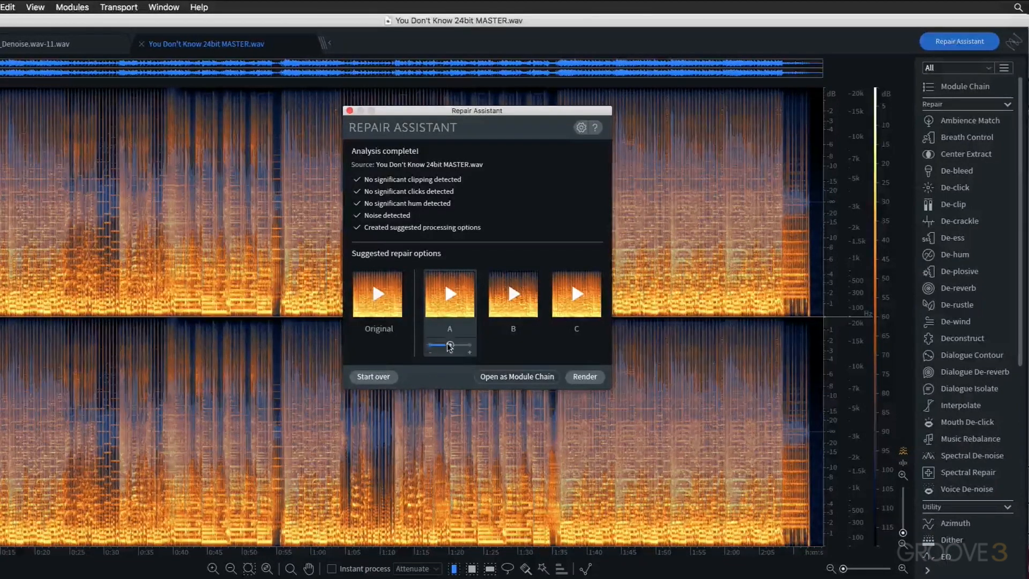
{"action": "left_click_drag", "start_coordinate": [451, 345], "coordinate": [430, 345]}
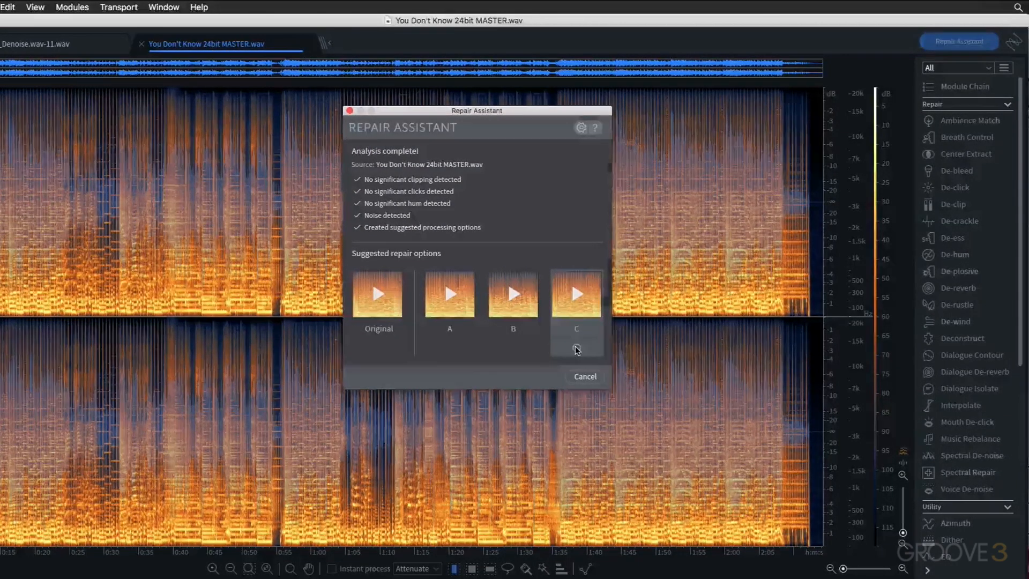
{"action": "left_click", "coordinate": [576, 294]}
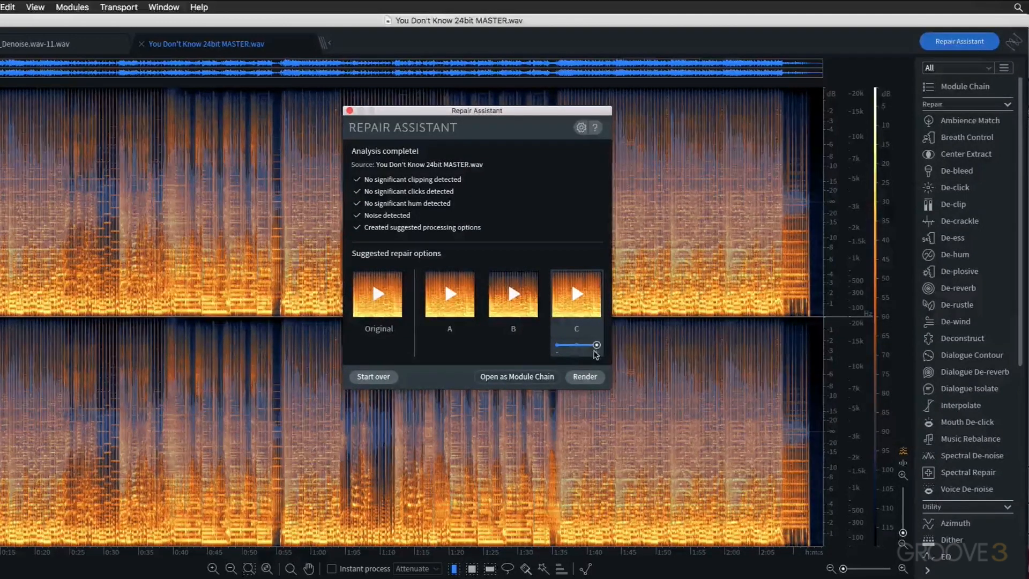
{"action": "left_click", "coordinate": [449, 293]}
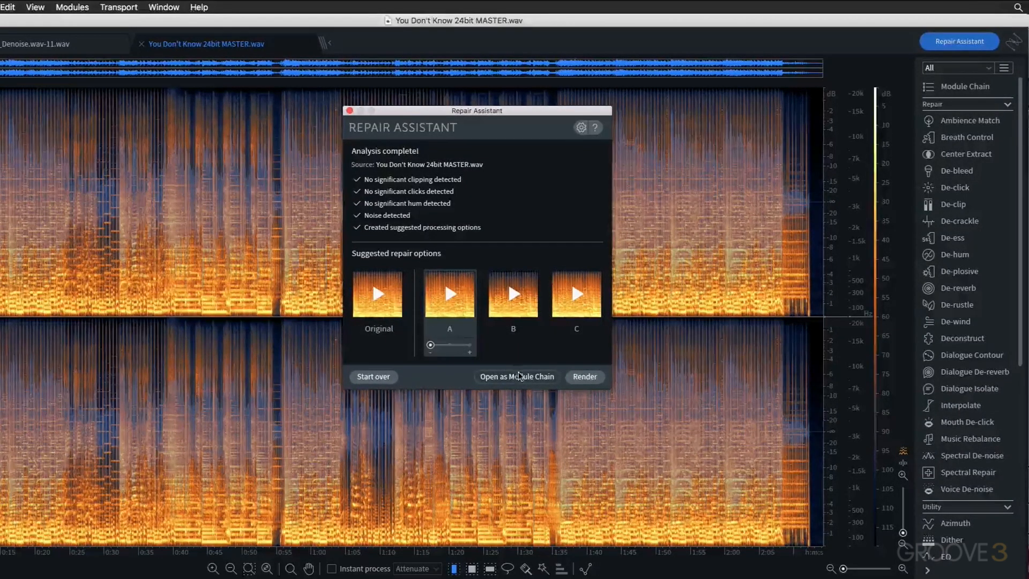
- Open option A's chain and compare Voice De-noise at full, then minimum, intensity
{"action": "left_click", "coordinate": [517, 377]}
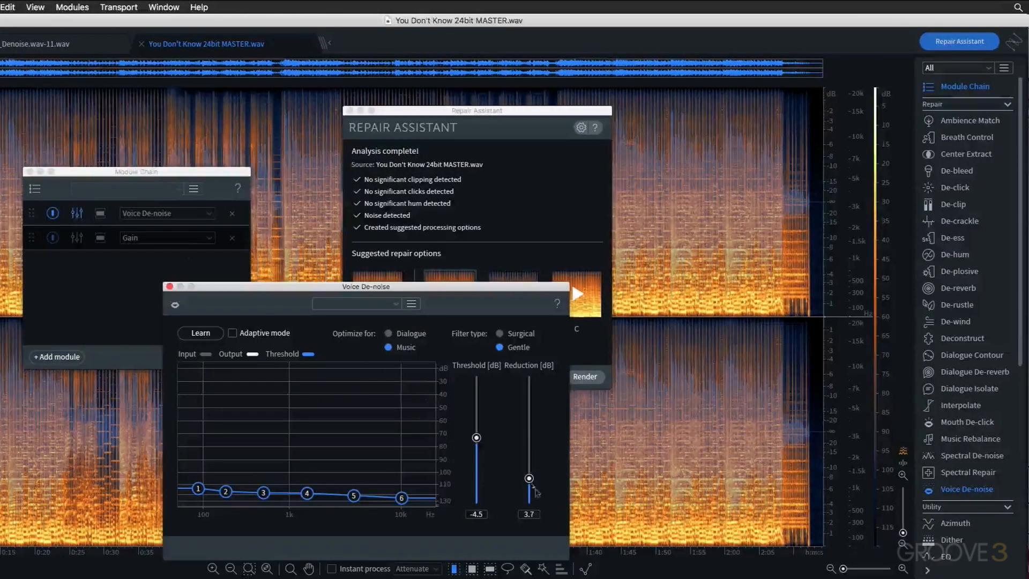
{"action": "left_click", "coordinate": [169, 287]}
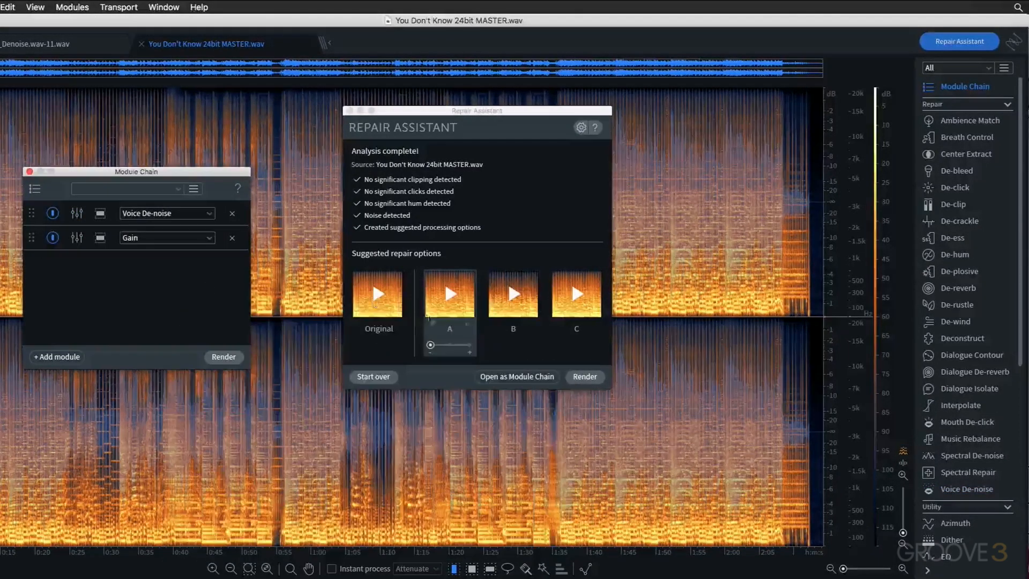
{"action": "left_click_drag", "start_coordinate": [429, 344], "coordinate": [451, 345]}
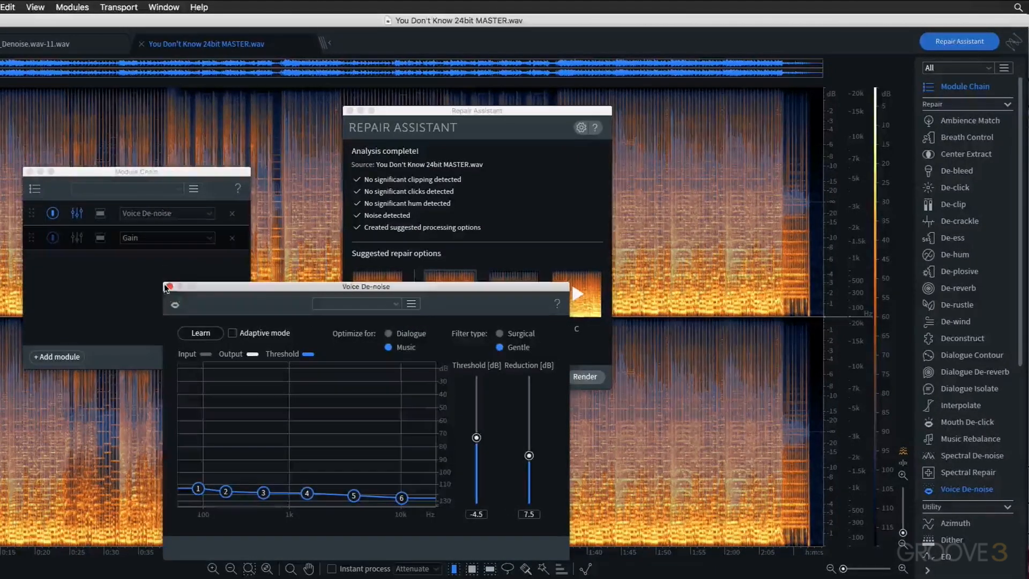
{"action": "left_click", "coordinate": [170, 287]}
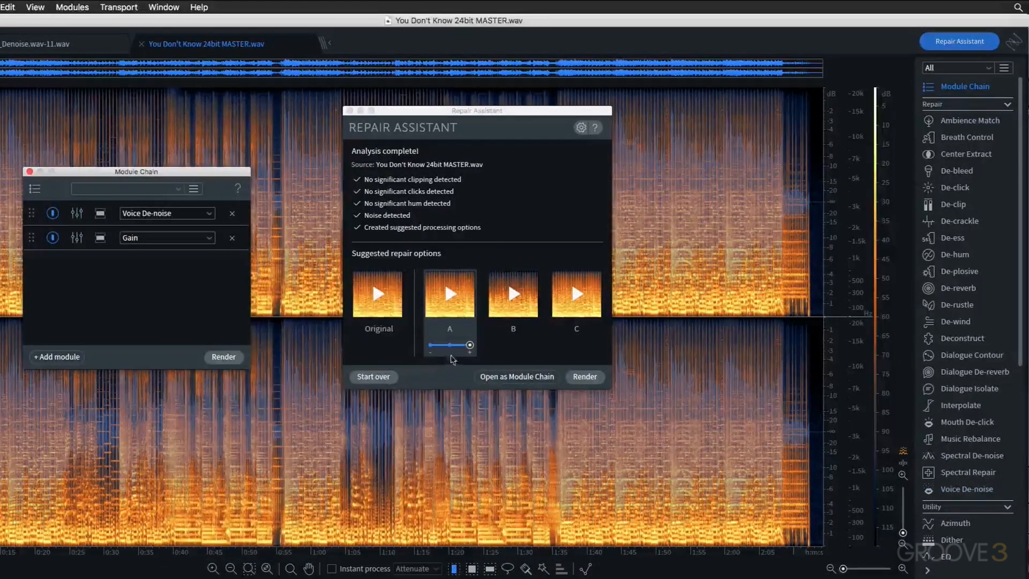
{"action": "left_click_drag", "start_coordinate": [470, 345], "coordinate": [450, 344]}
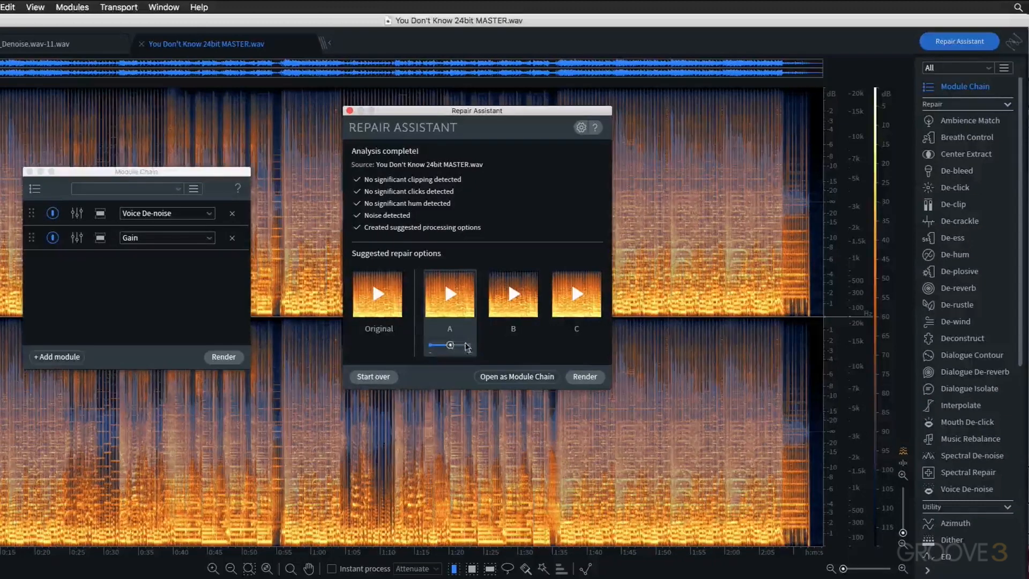
{"action": "left_click_drag", "start_coordinate": [450, 344], "coordinate": [429, 345]}
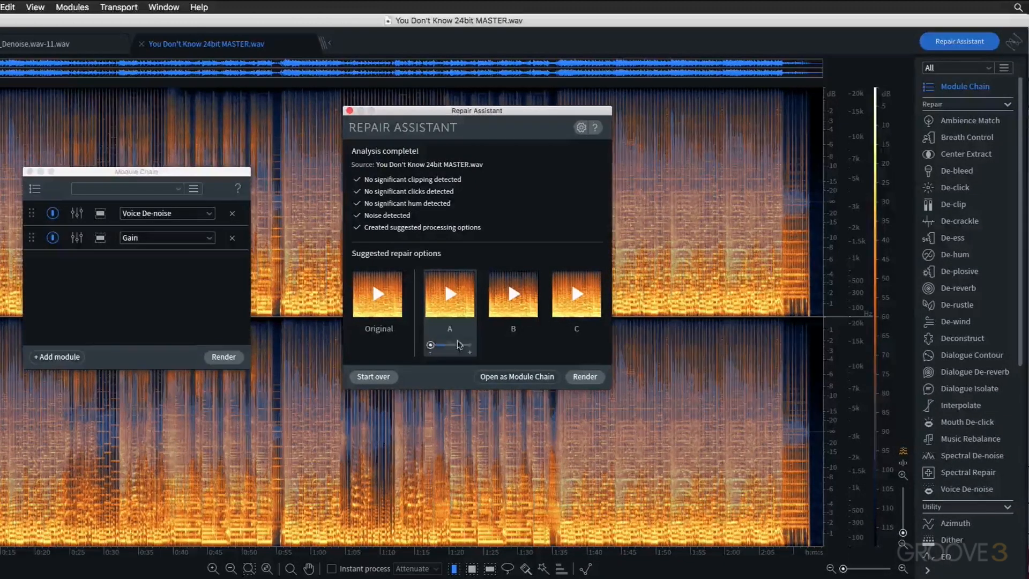
- Select option B and reveal its intensity setting
{"action": "left_click", "coordinate": [513, 293]}
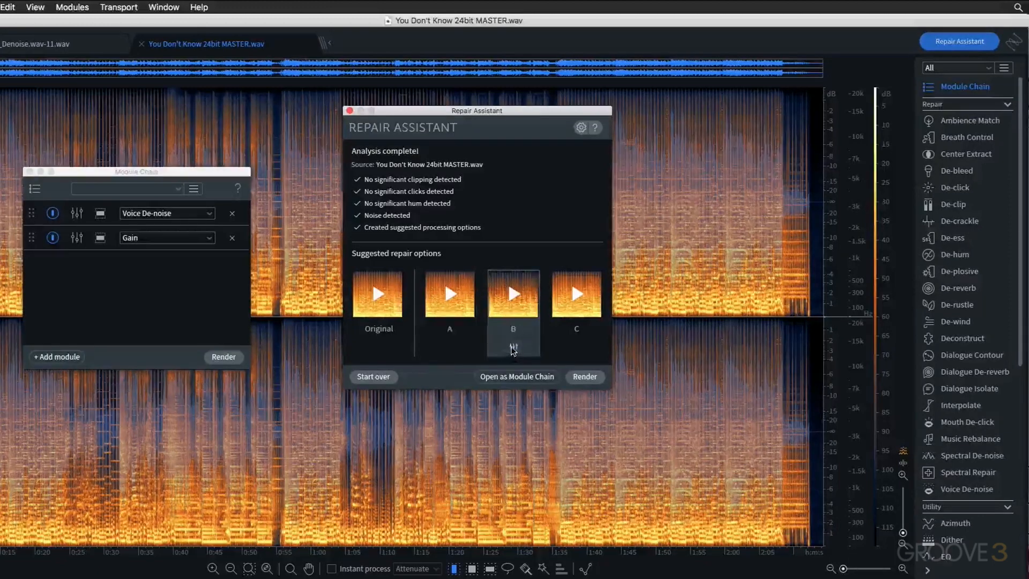
{"action": "left_click", "coordinate": [585, 376]}
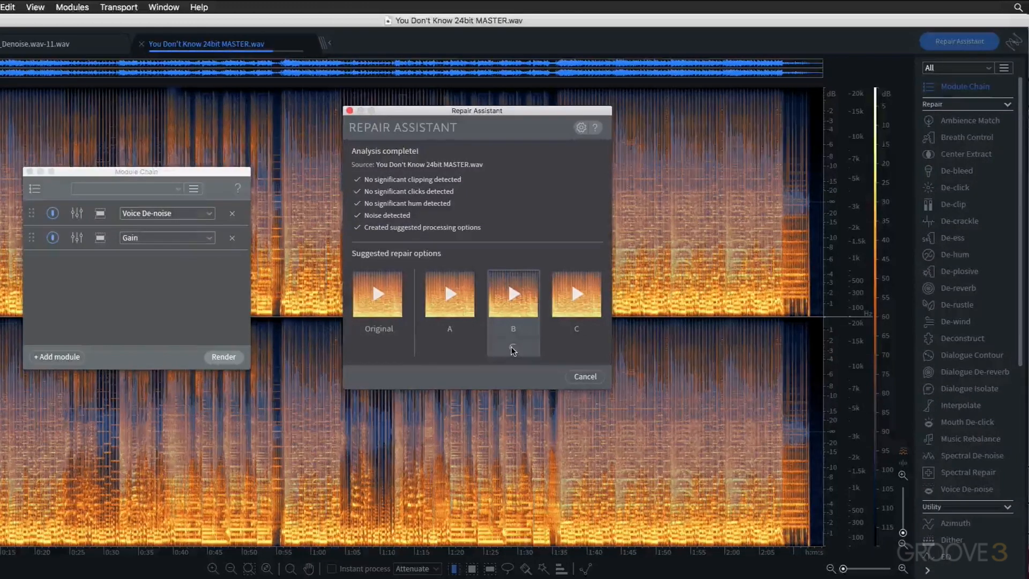
{"action": "left_click", "coordinate": [513, 294]}
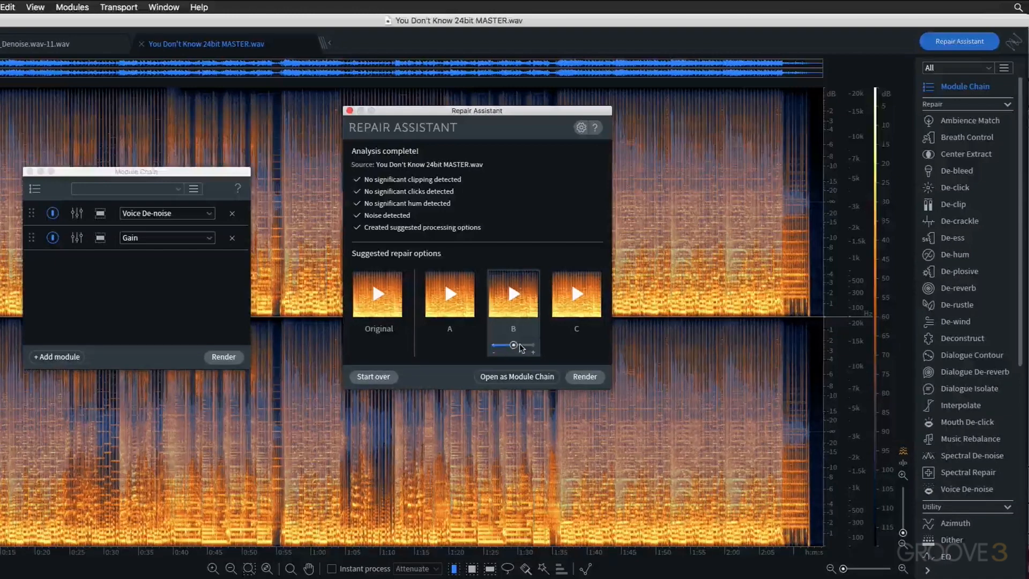
- Audition options A and C again, then select option C at full intensity
{"action": "left_click", "coordinate": [449, 293]}
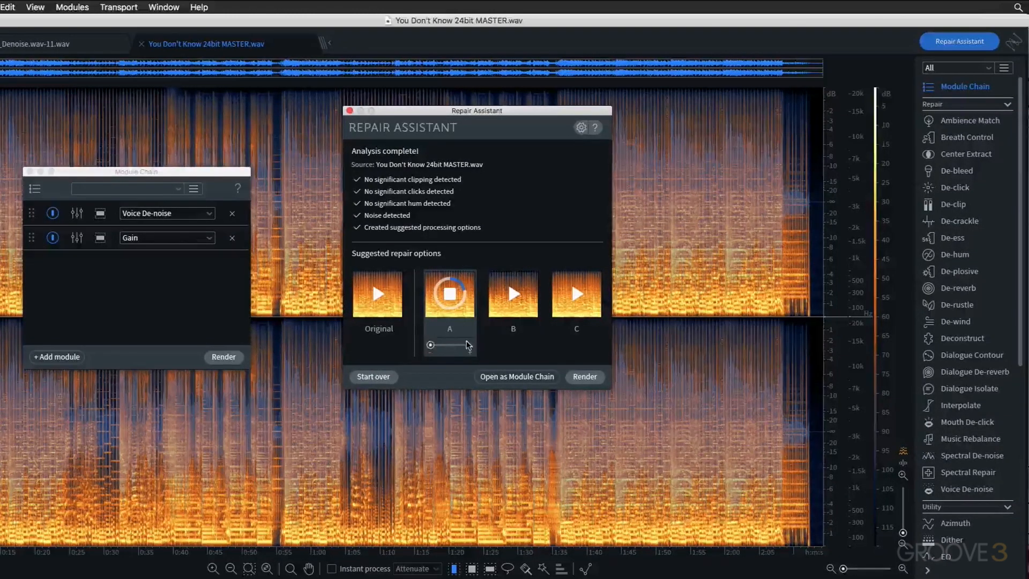
{"action": "mouse_move", "coordinate": [577, 297]}
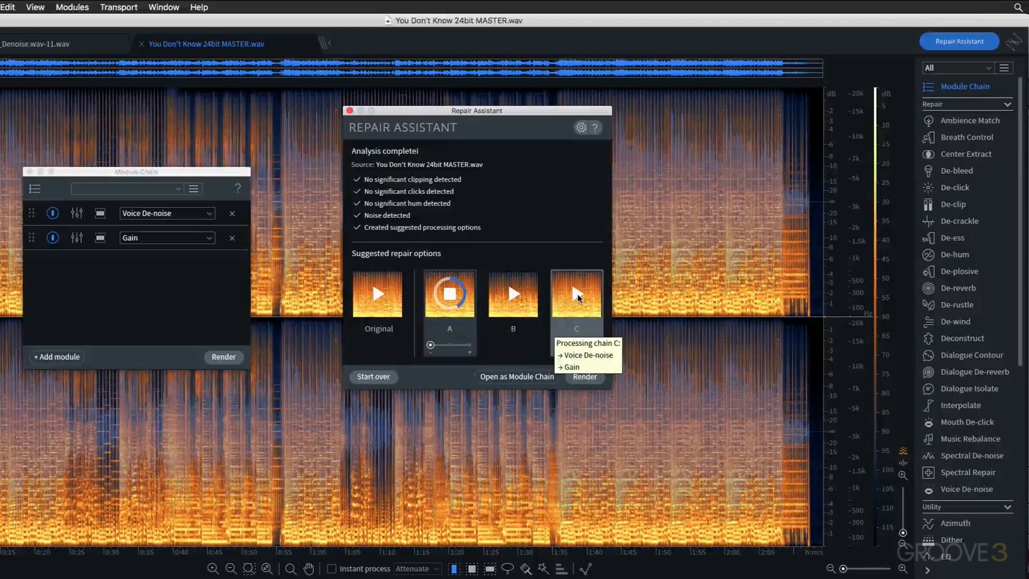
{"action": "left_click", "coordinate": [576, 294]}
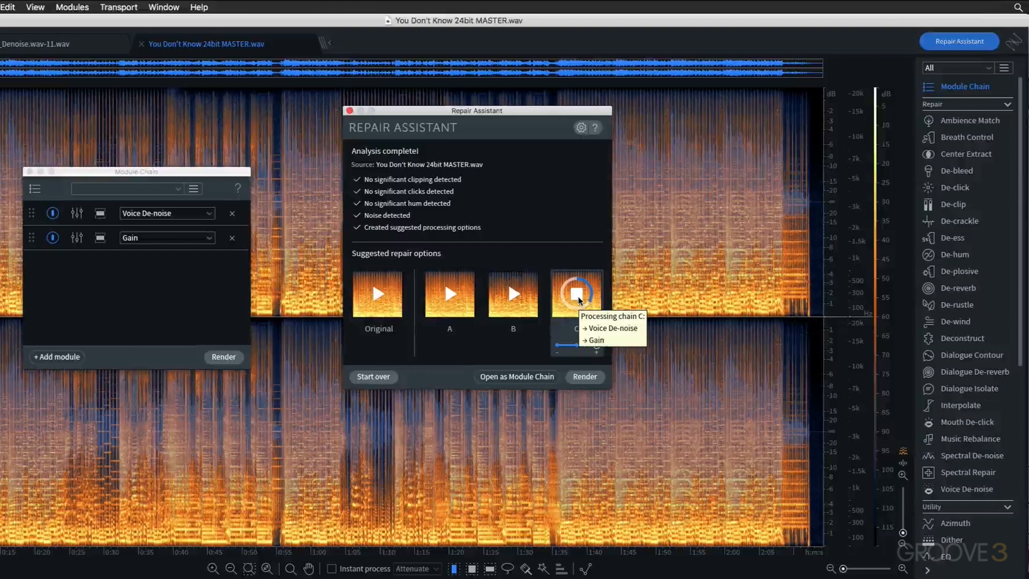
{"action": "left_click", "coordinate": [577, 294]}
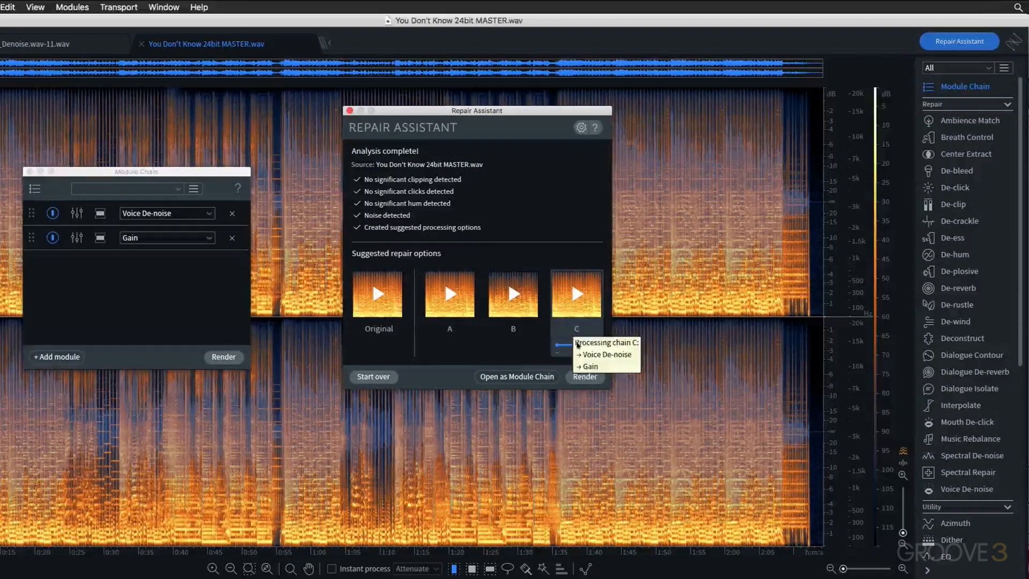
{"action": "left_click", "coordinate": [449, 294]}
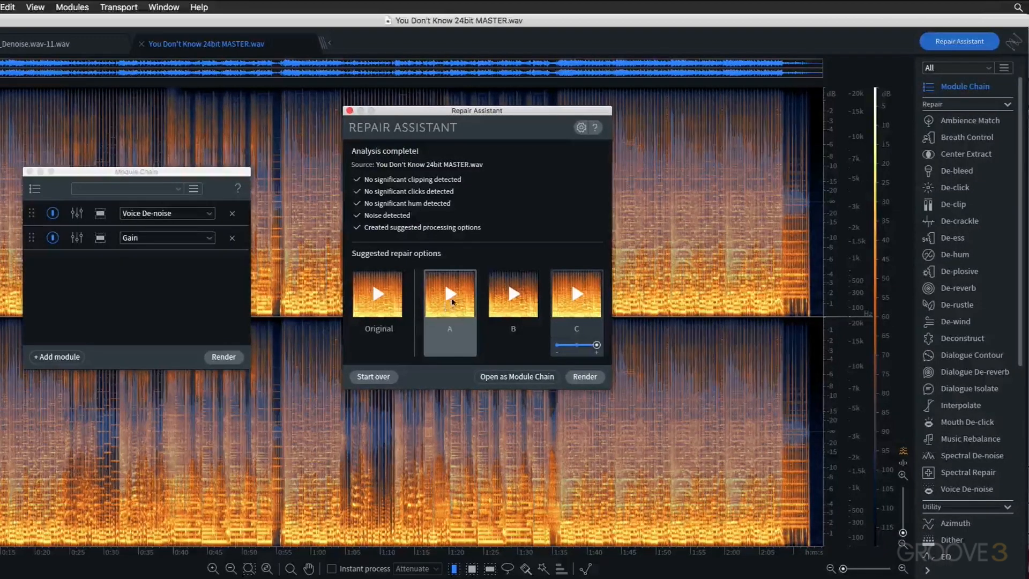
{"action": "left_click", "coordinate": [513, 294]}
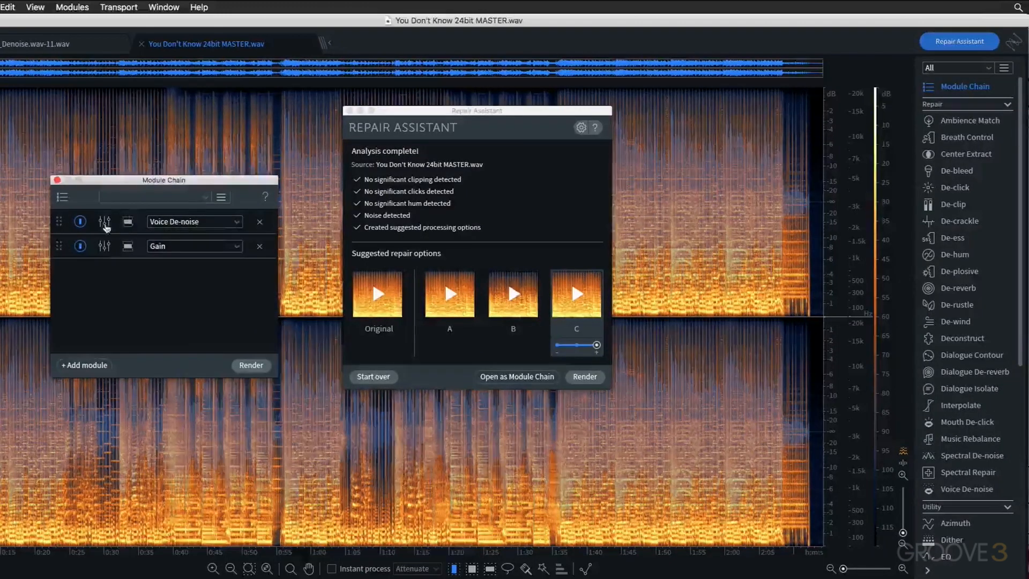
- Nudge the Voice De-noise Reduction slider in chain C, then close its settings window
{"action": "left_click", "coordinate": [104, 221]}
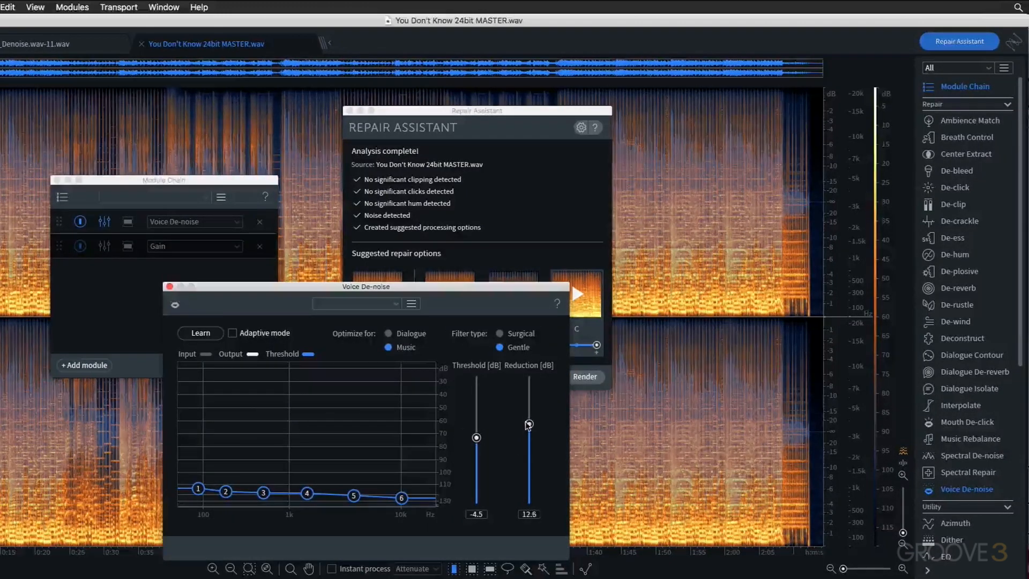
{"action": "left_click_drag", "start_coordinate": [528, 424], "coordinate": [529, 426]}
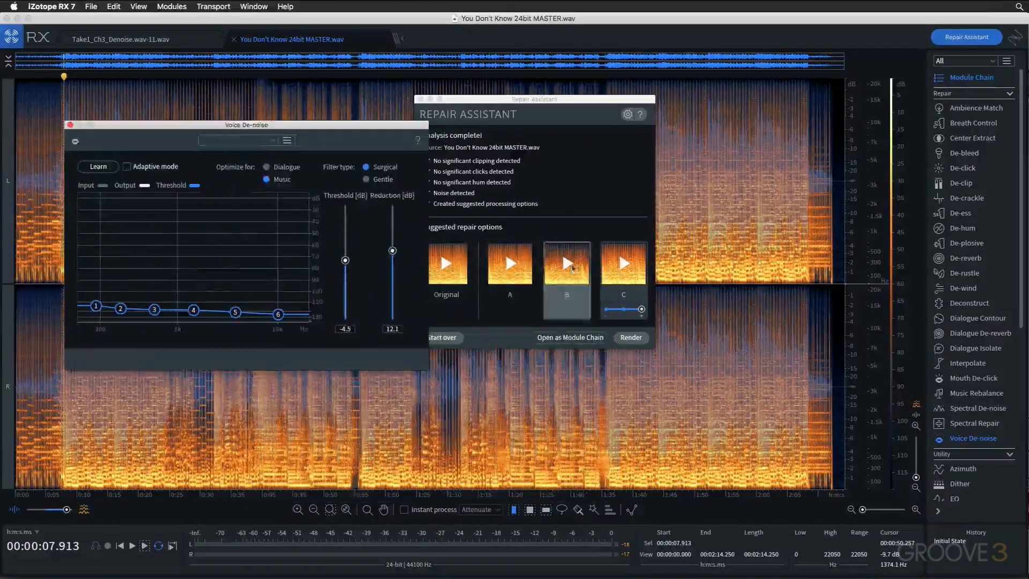
{"action": "left_click", "coordinate": [623, 263]}
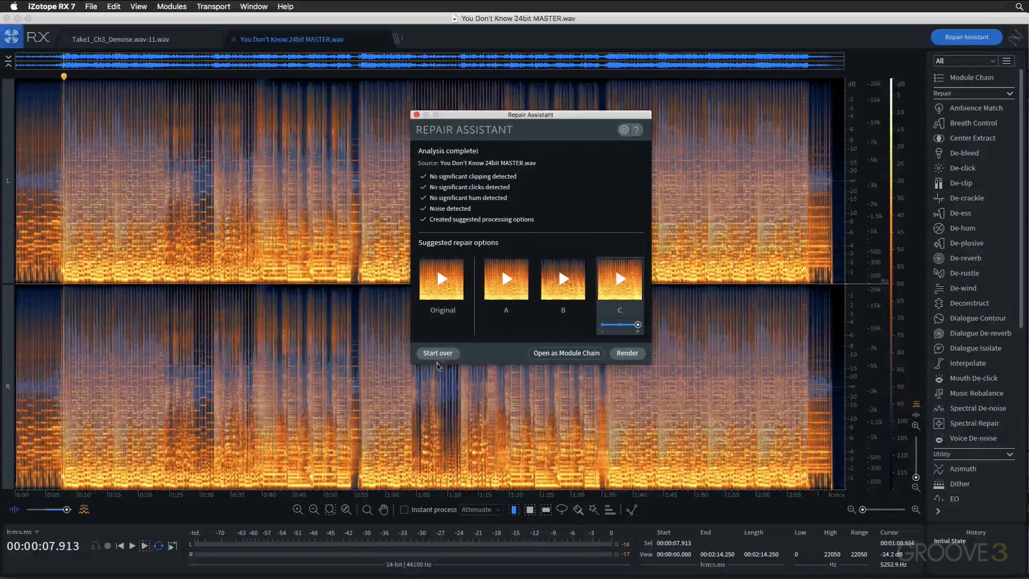
- Start the Repair Assistant over and open its Assistant preferences via the gear icon
{"action": "left_click", "coordinate": [438, 353]}
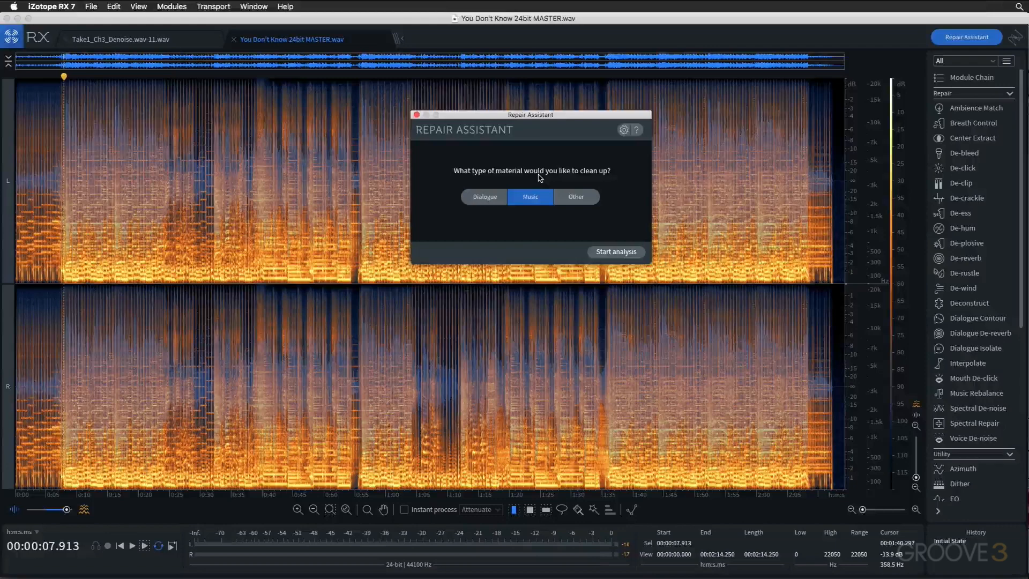
{"action": "left_click", "coordinate": [624, 130]}
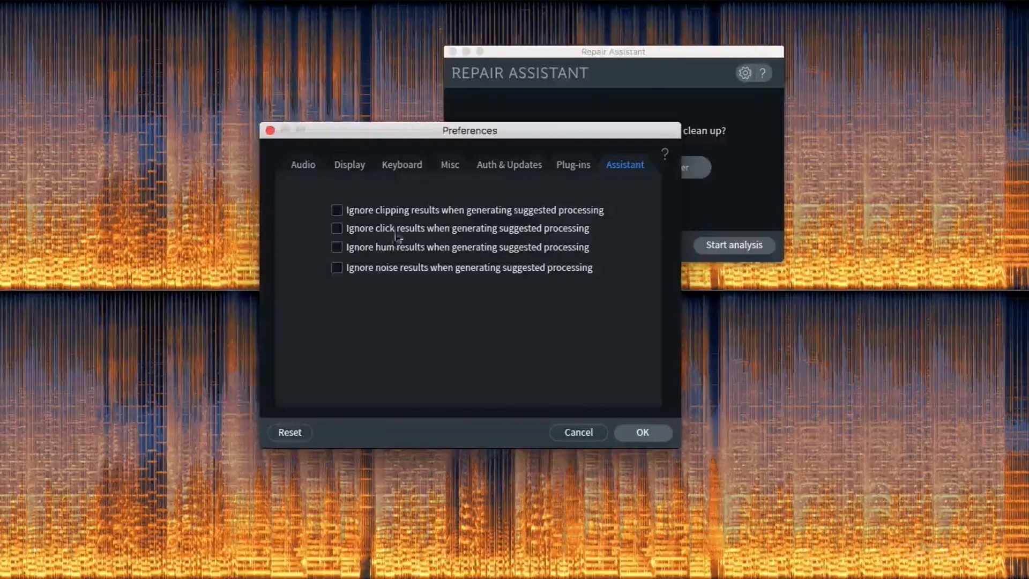
{"action": "mouse_move", "coordinate": [387, 220]}
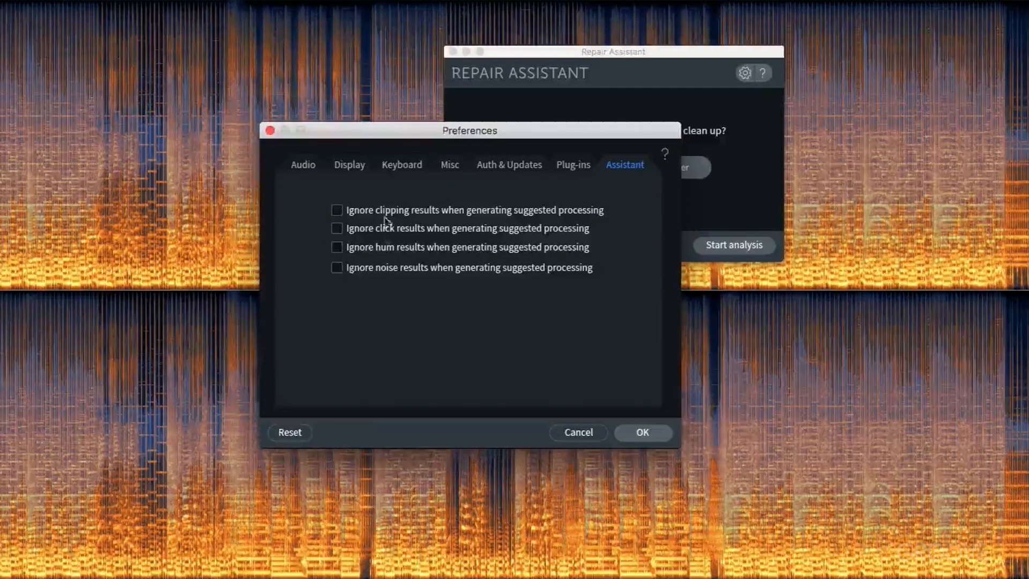
{"action": "mouse_move", "coordinate": [607, 252]}
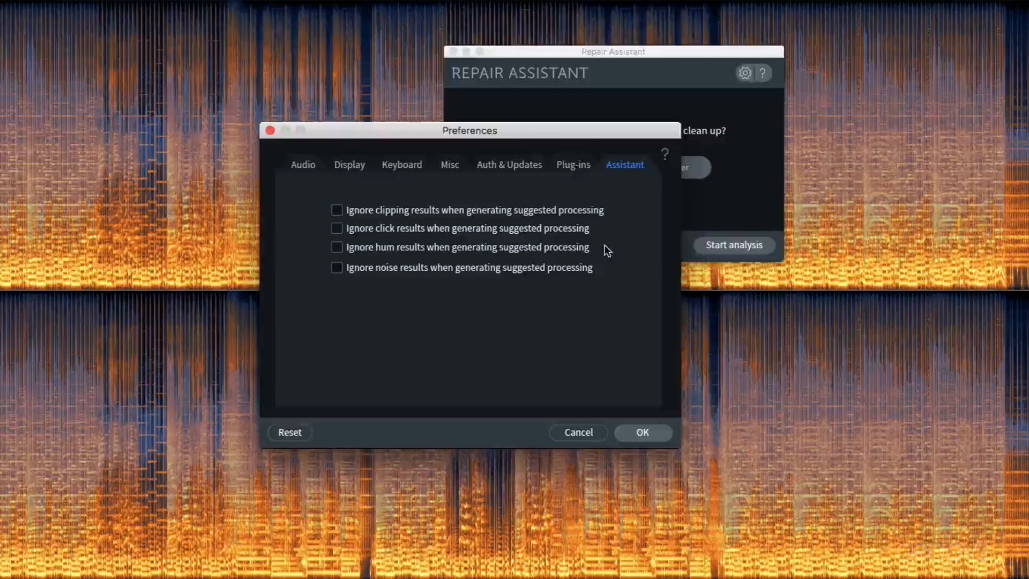
- Cancel out of Preferences, leaving all four Ignore options unchecked
{"action": "left_click", "coordinate": [577, 432]}
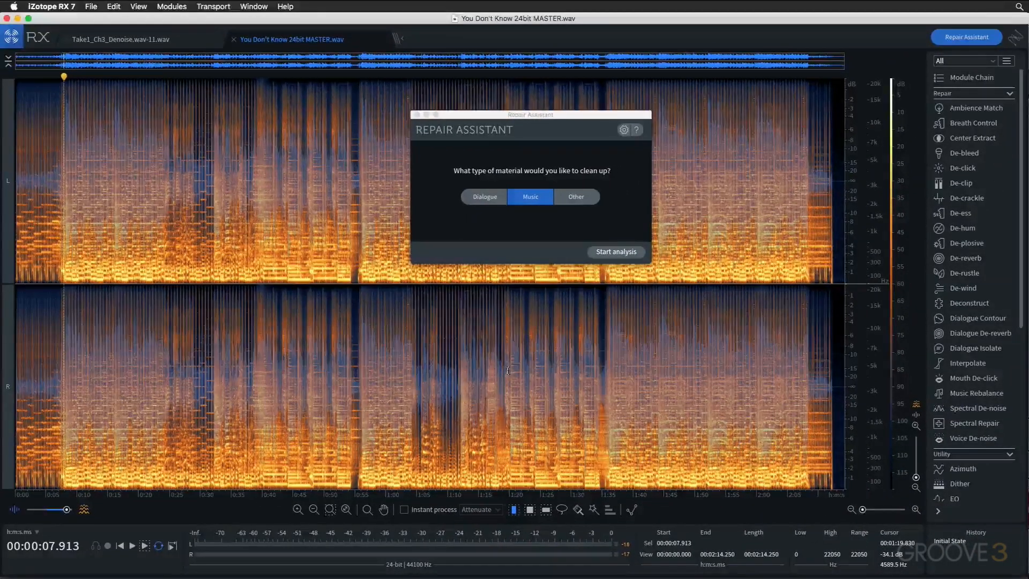